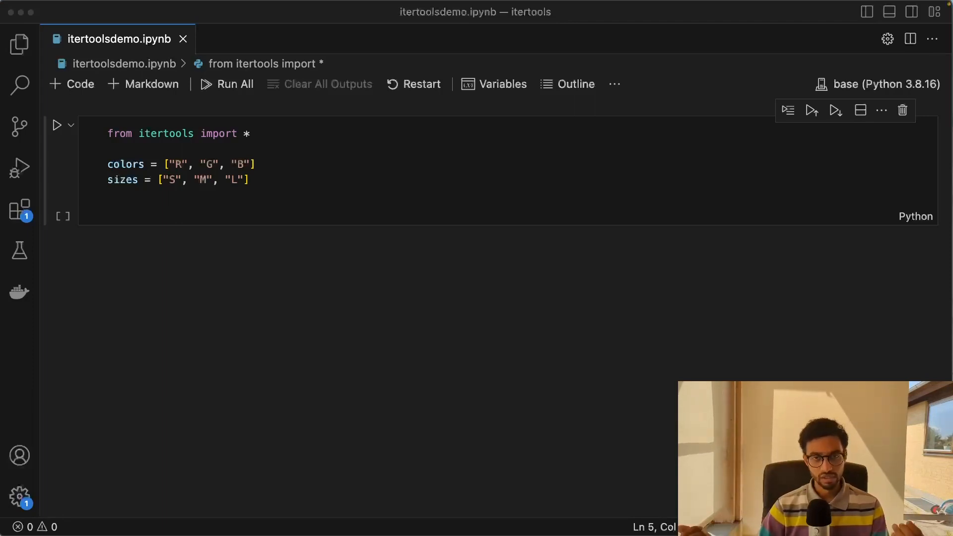
pyautogui.moveTo(412, 193)
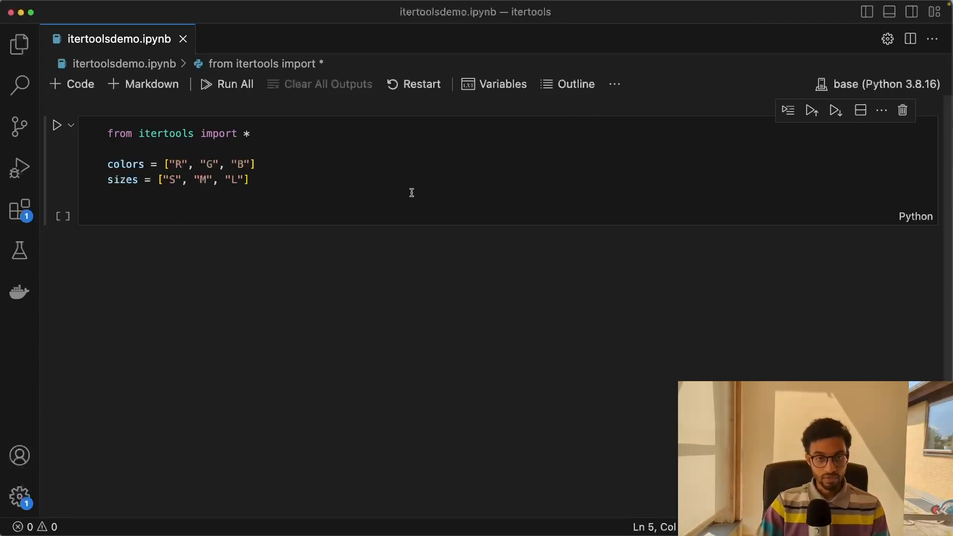
# Add prod = product(colors, sizes) and list(prod) below the sizes list.
pyautogui.click(412, 196)
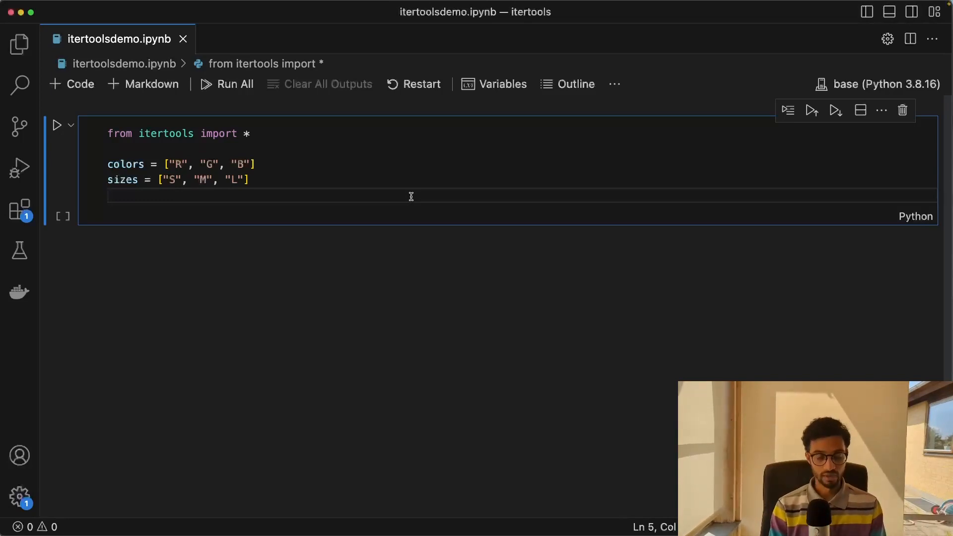
pyautogui.write('prod')
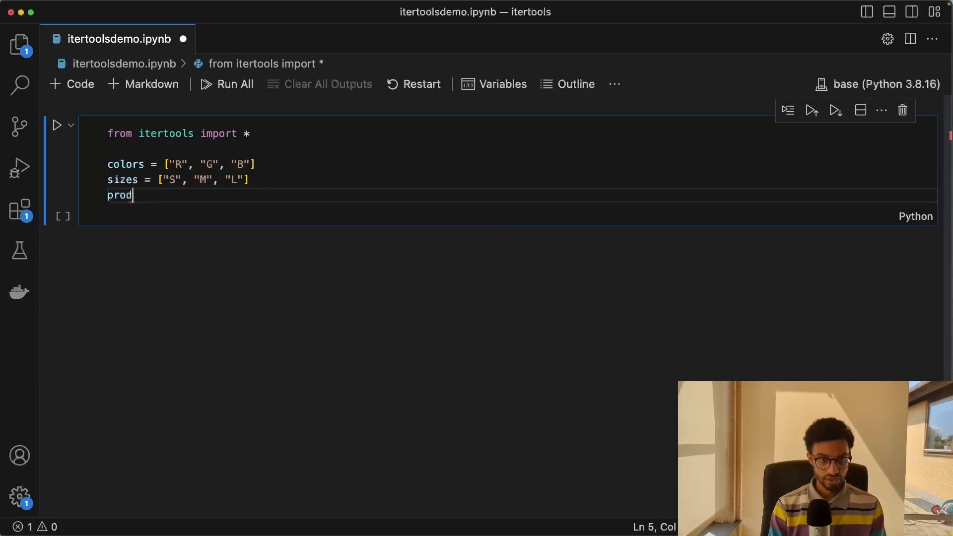
pyautogui.write('= product')
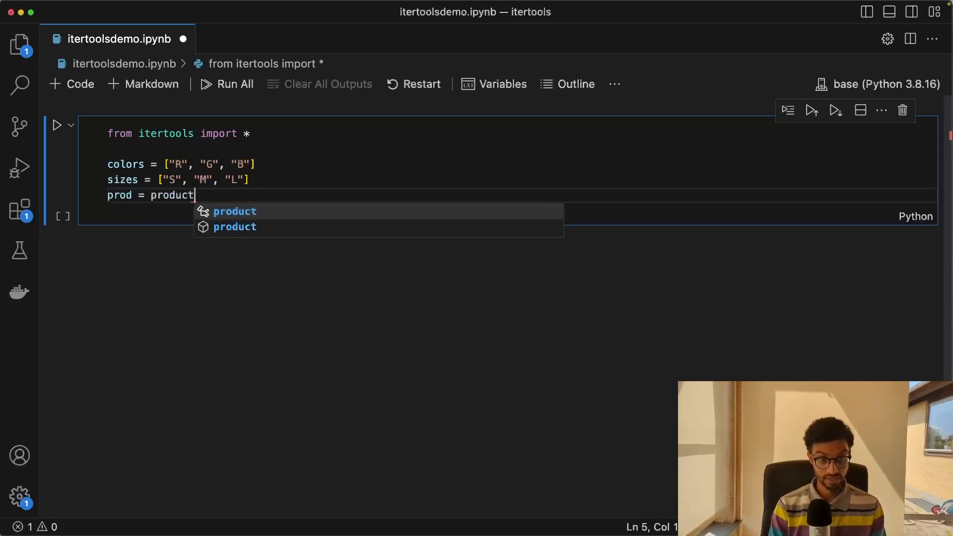
pyautogui.write('(colors,')
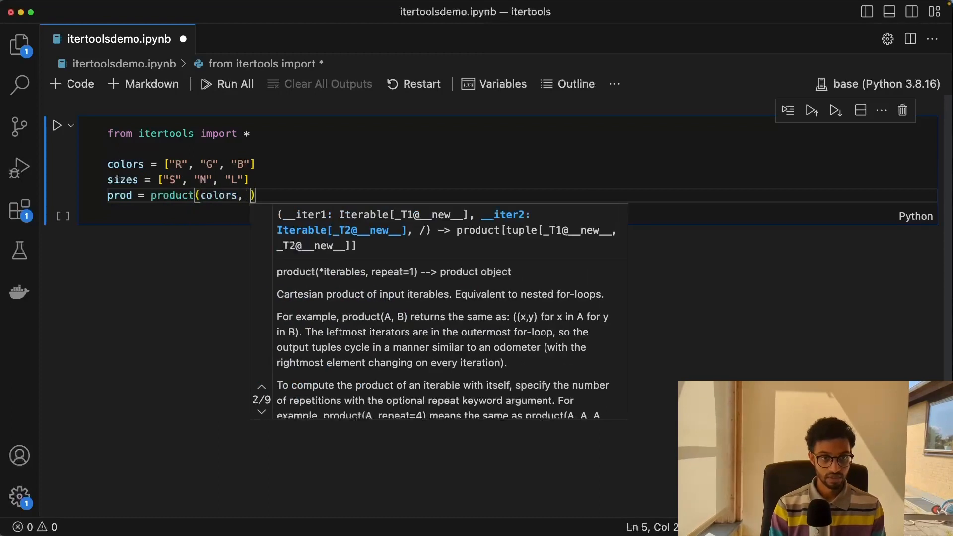
pyautogui.write('sizes)')
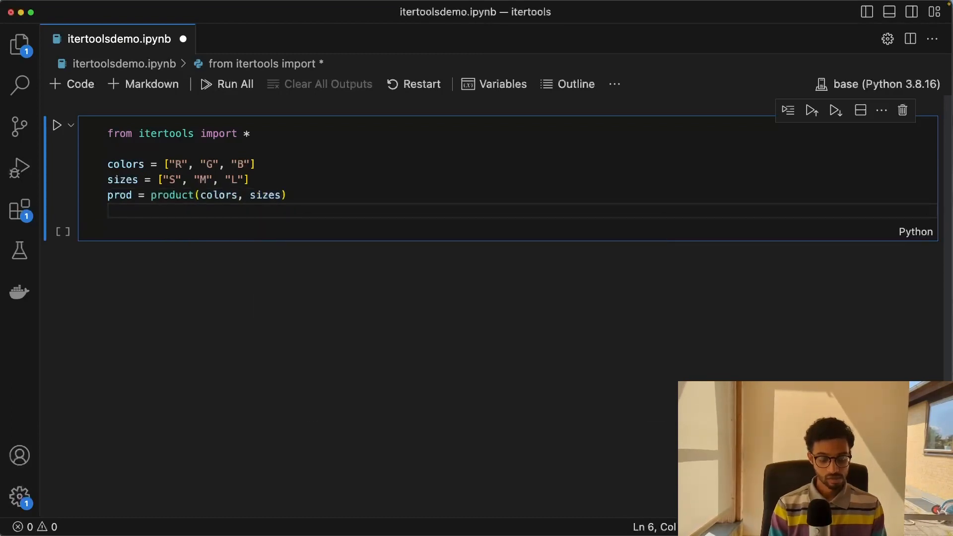
pyautogui.write('prod')
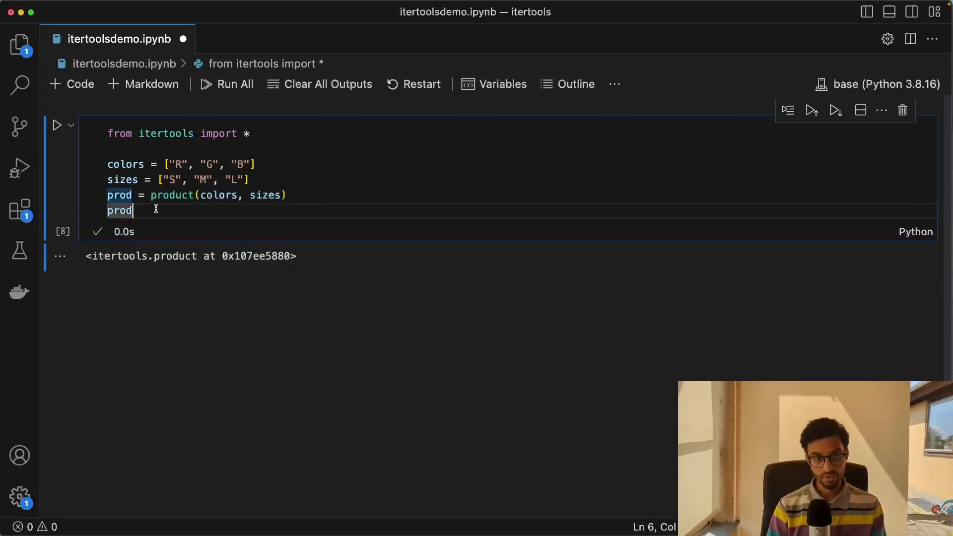
pyautogui.write('list(')
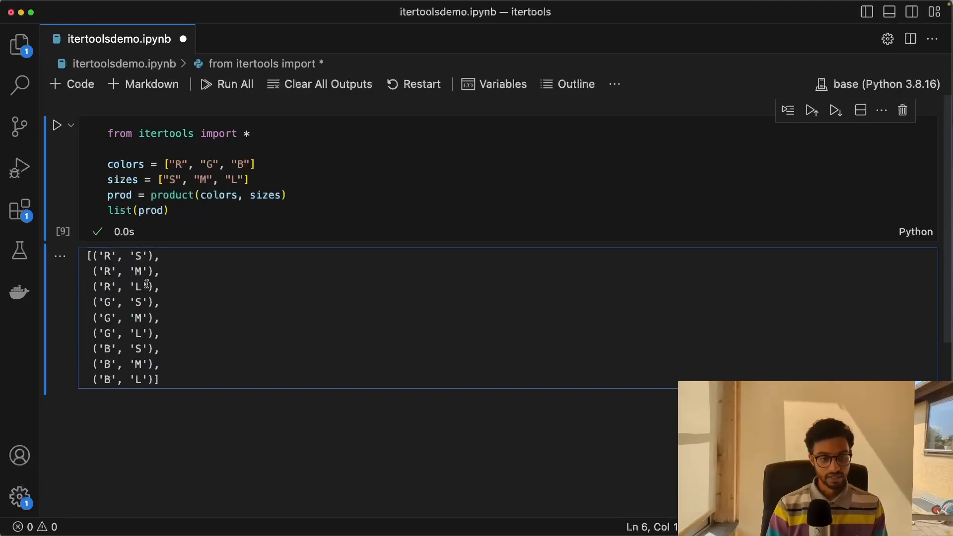
pyautogui.moveTo(109, 256)
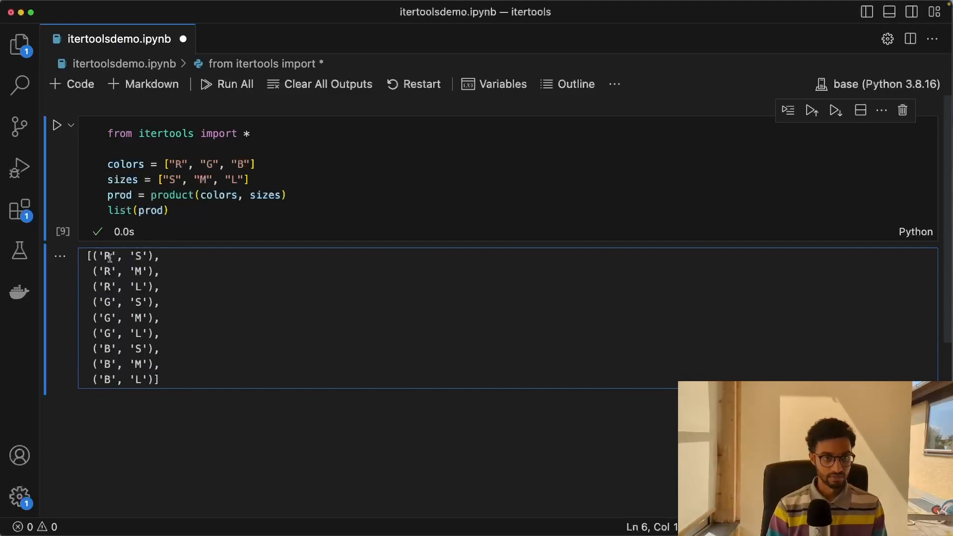
pyautogui.moveTo(121, 271)
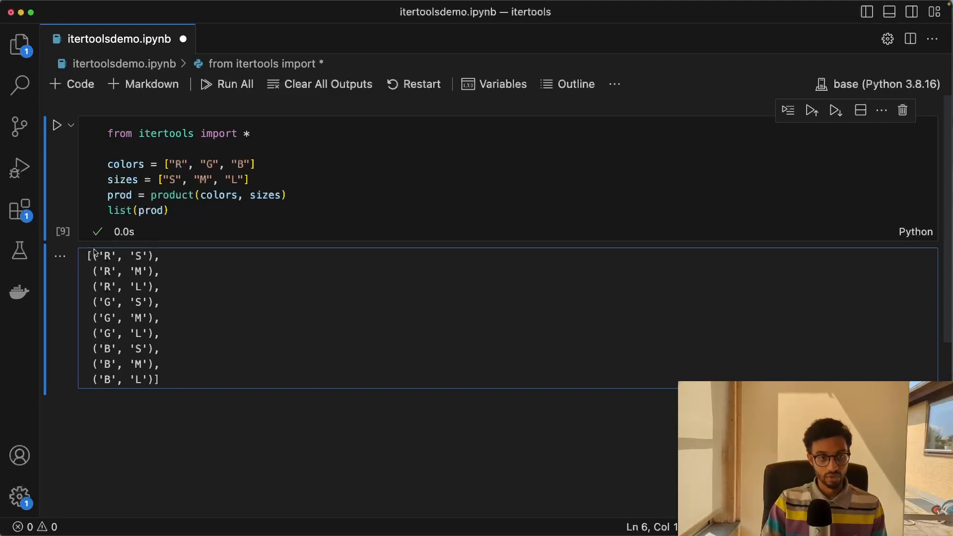
# Rename product to permutations and define items = ["A", "B", "C"].
pyautogui.doubleClick(172, 195)
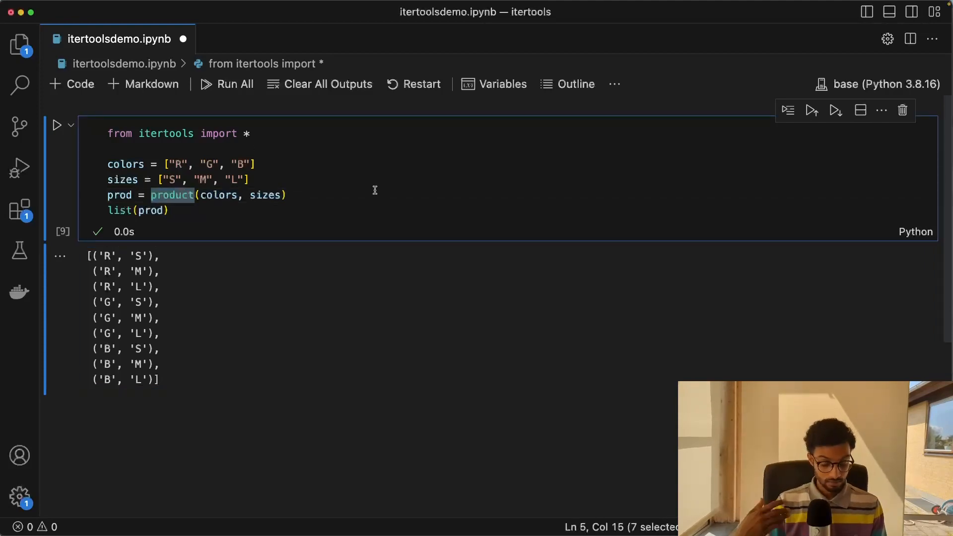
pyautogui.write('permutations')
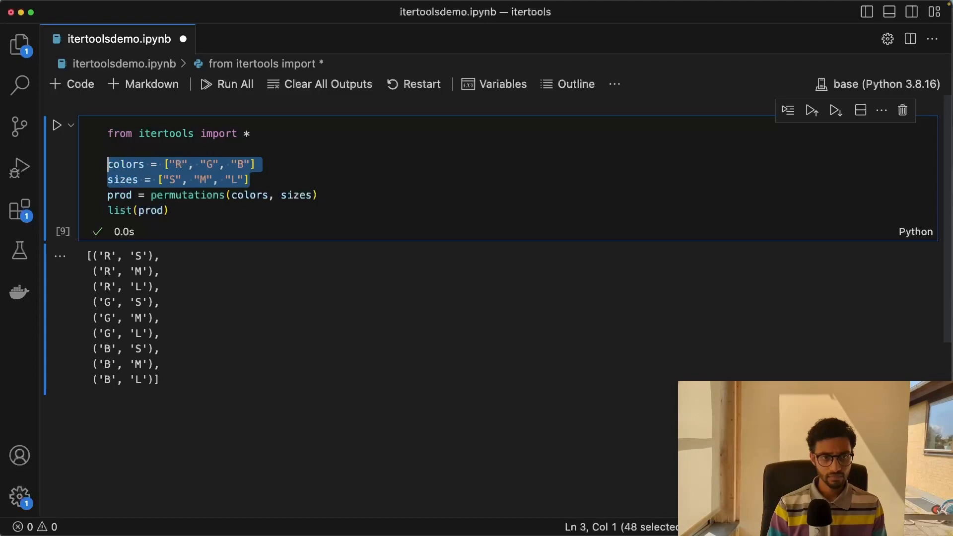
pyautogui.write('items = p')
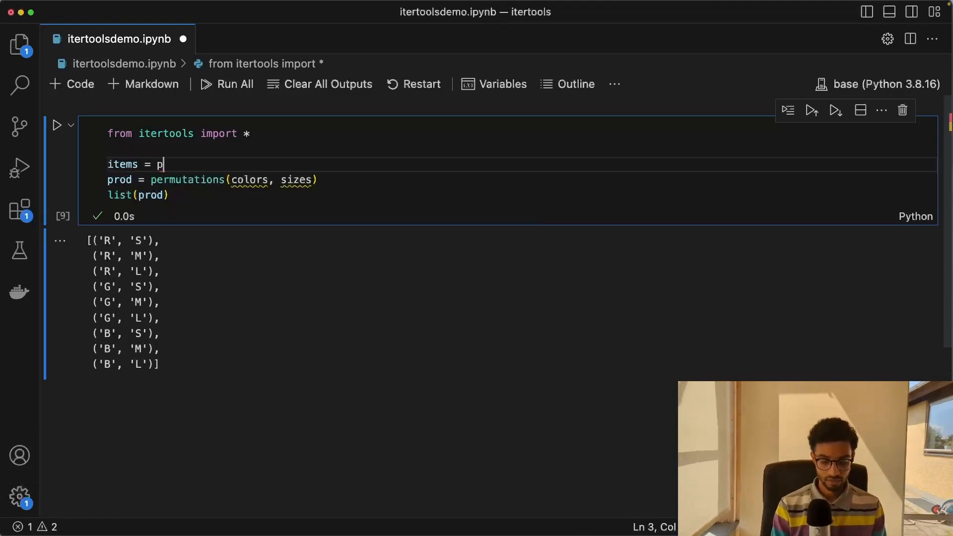
pyautogui.write('["A"]')
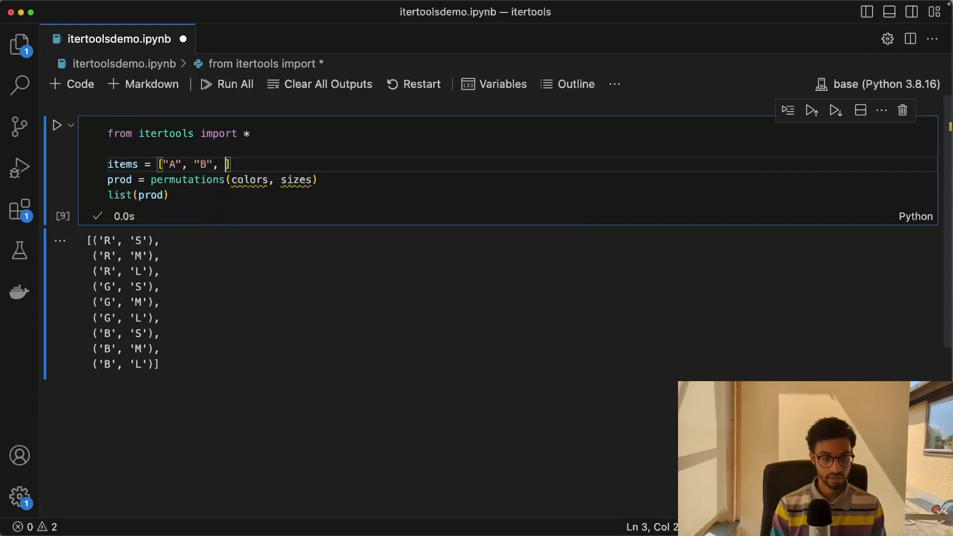
pyautogui.write('"C"')
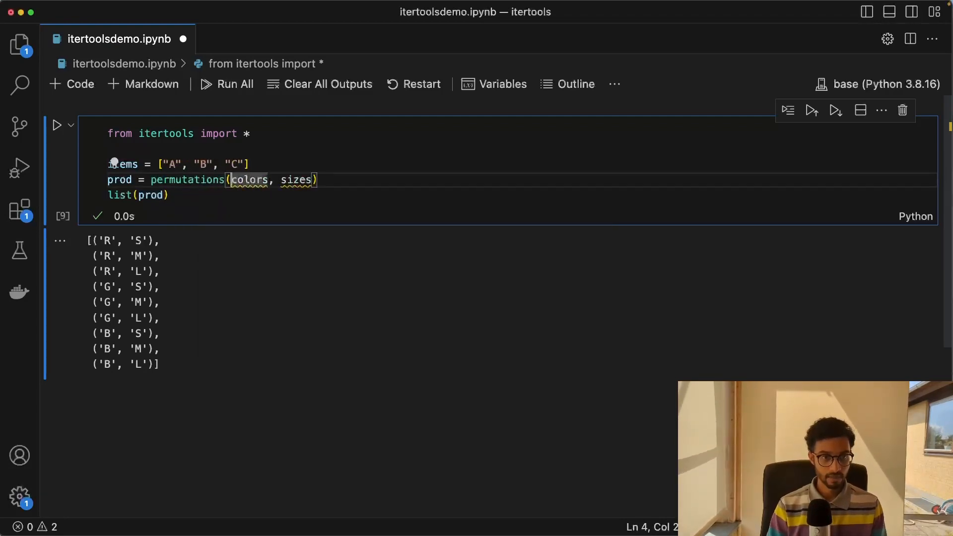
# Store permutations(items, r=3) as perm and list the result.
pyautogui.write('items')
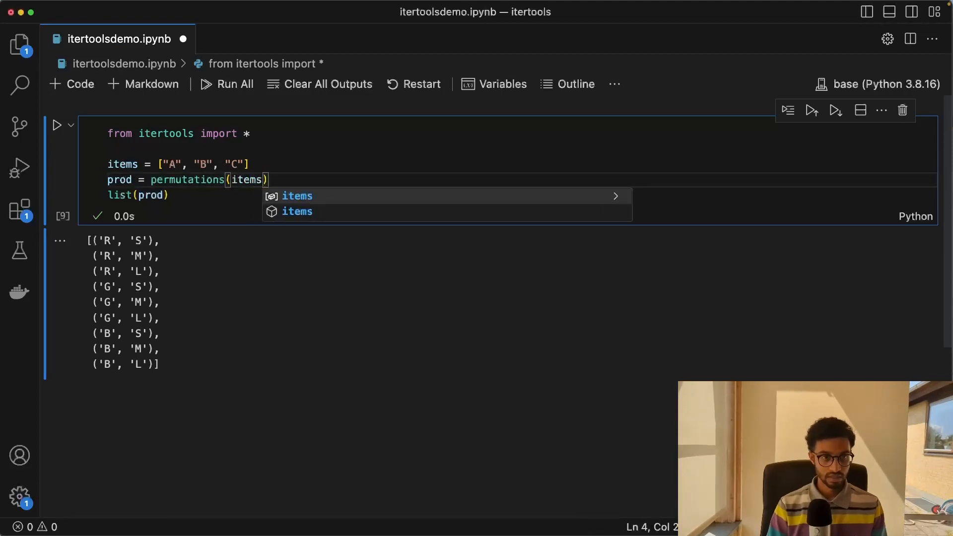
pyautogui.write('perm')
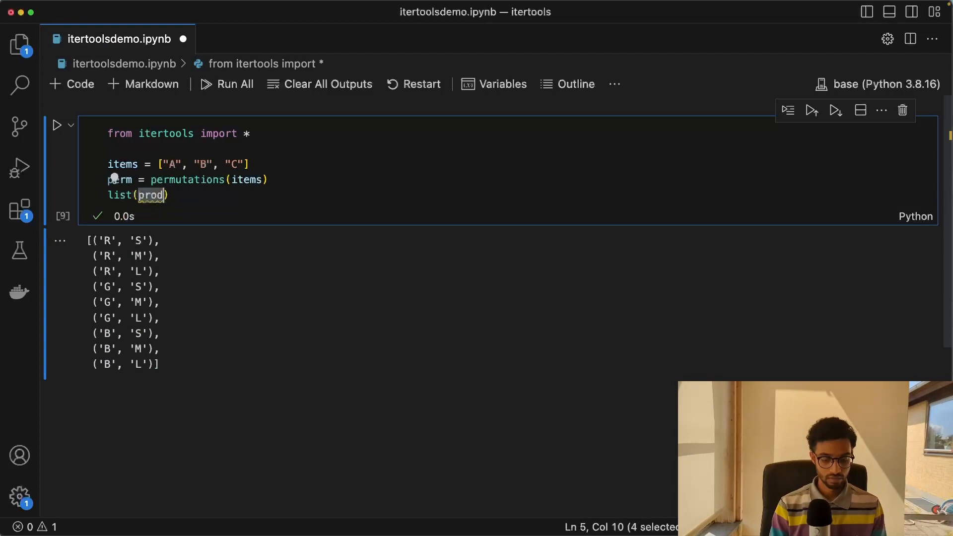
pyautogui.write('perm')
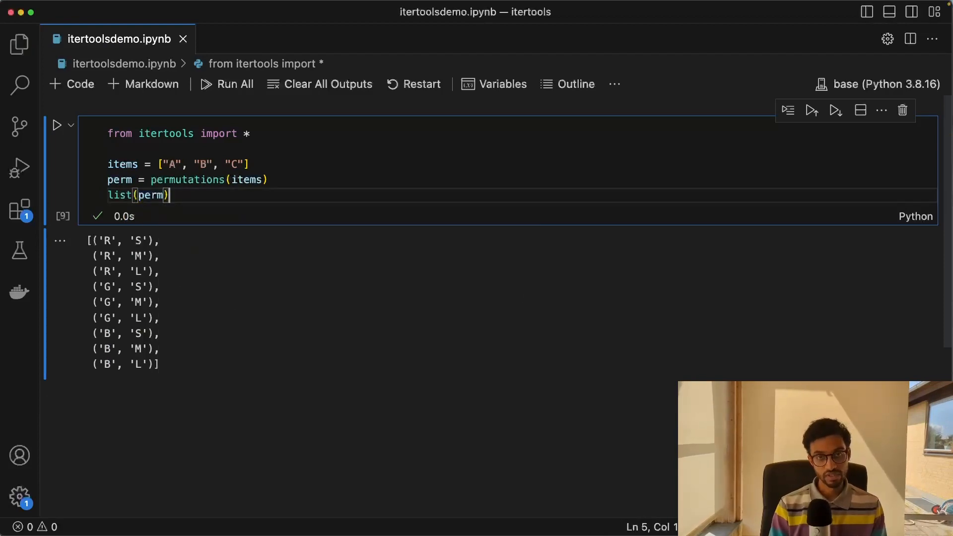
pyautogui.click(169, 180)
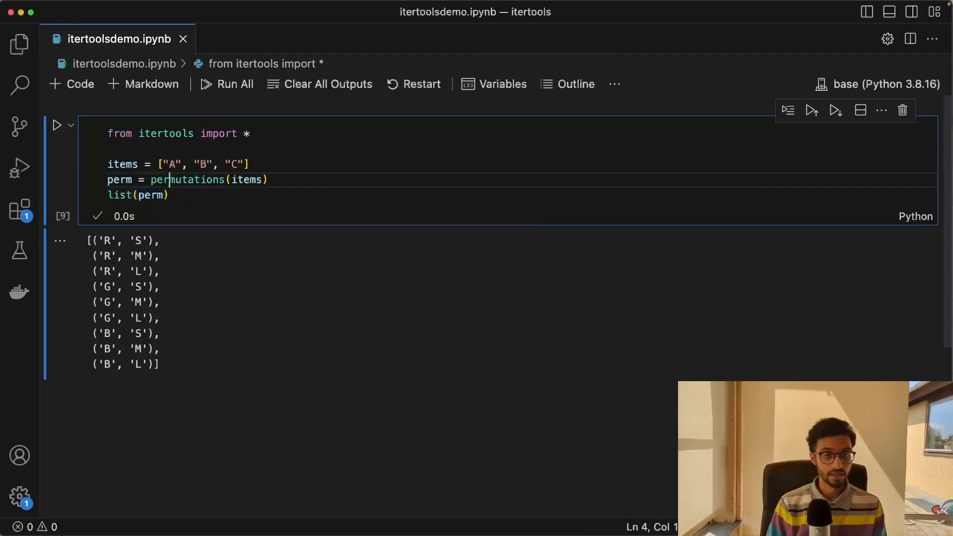
pyautogui.write(',')
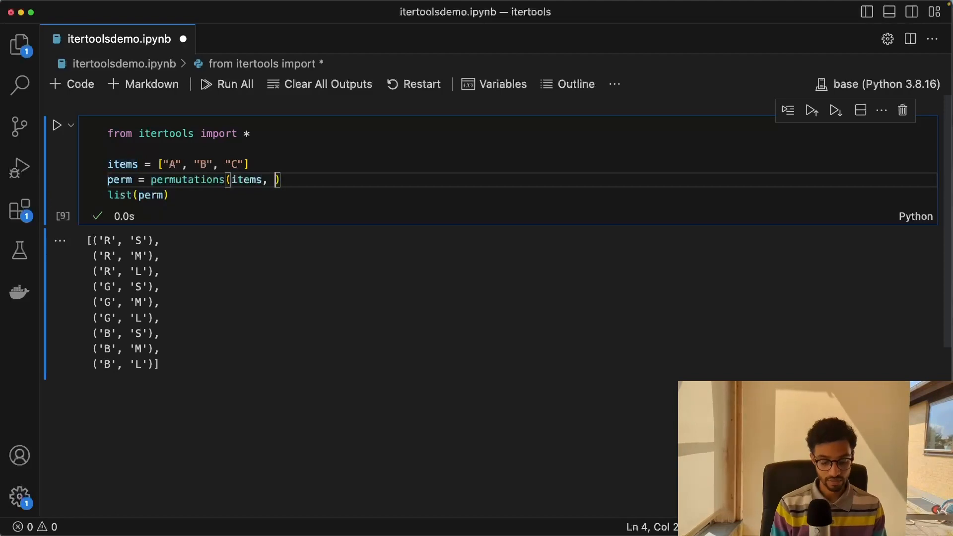
pyautogui.write('r=3')
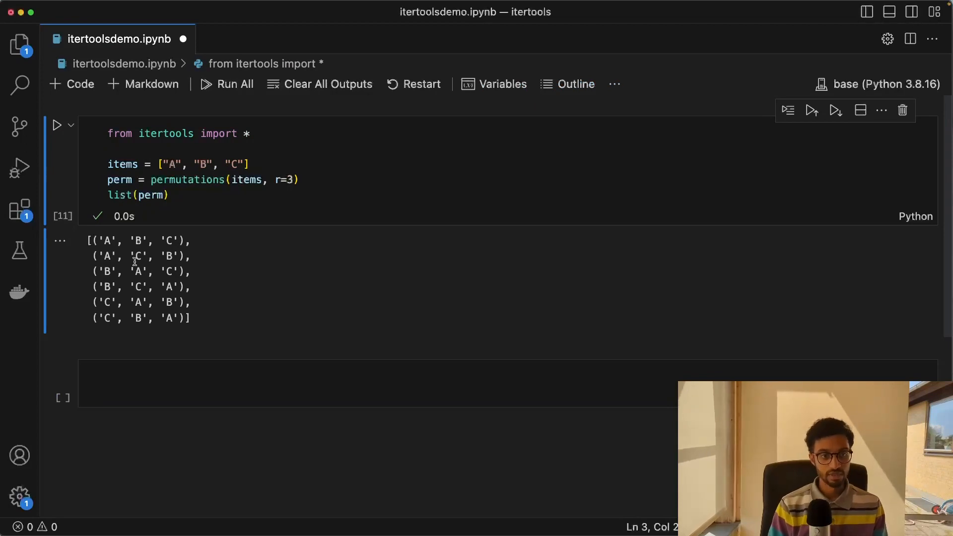
# Change the permutation length from 3 to 2 and rewrite permutations as combinations.
pyautogui.click(296, 180)
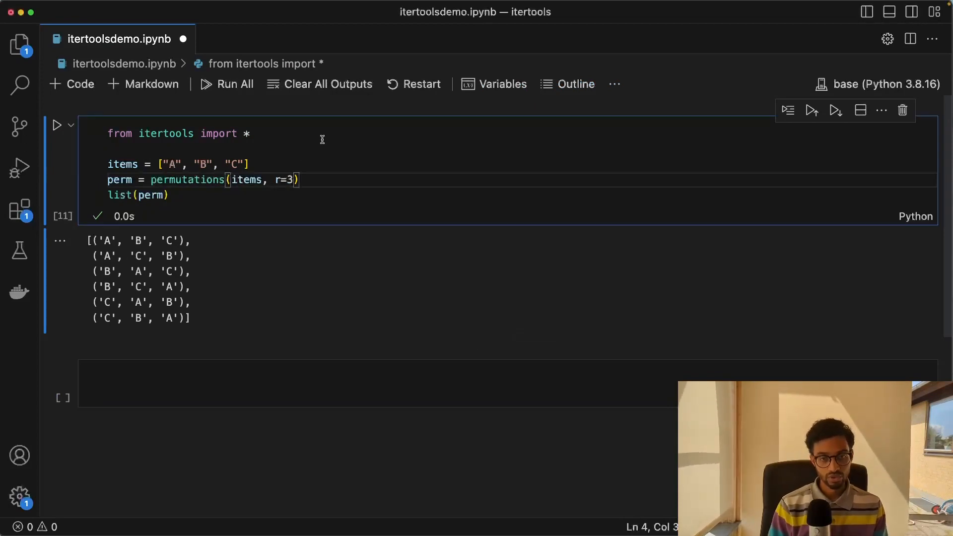
pyautogui.doubleClick(289, 179)
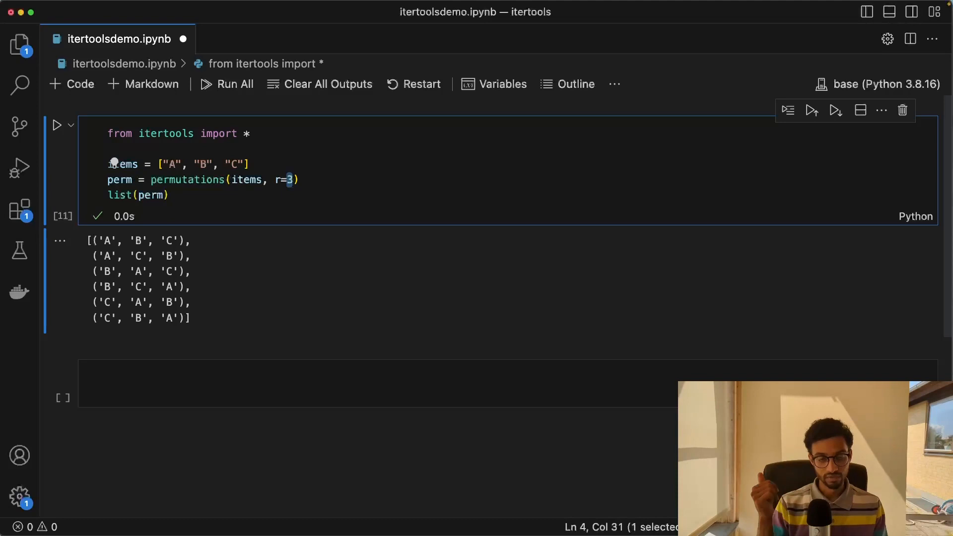
pyautogui.write('2')
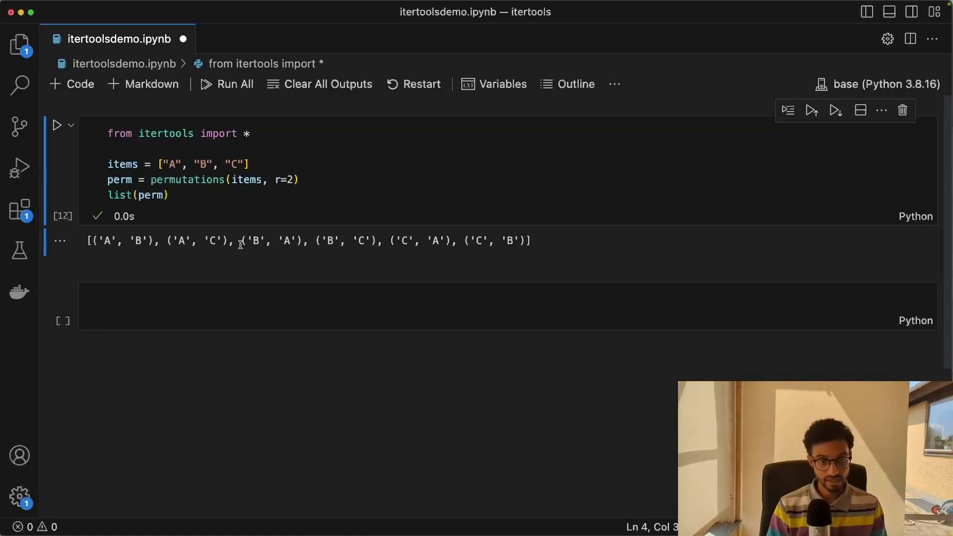
pyautogui.moveTo(456, 238)
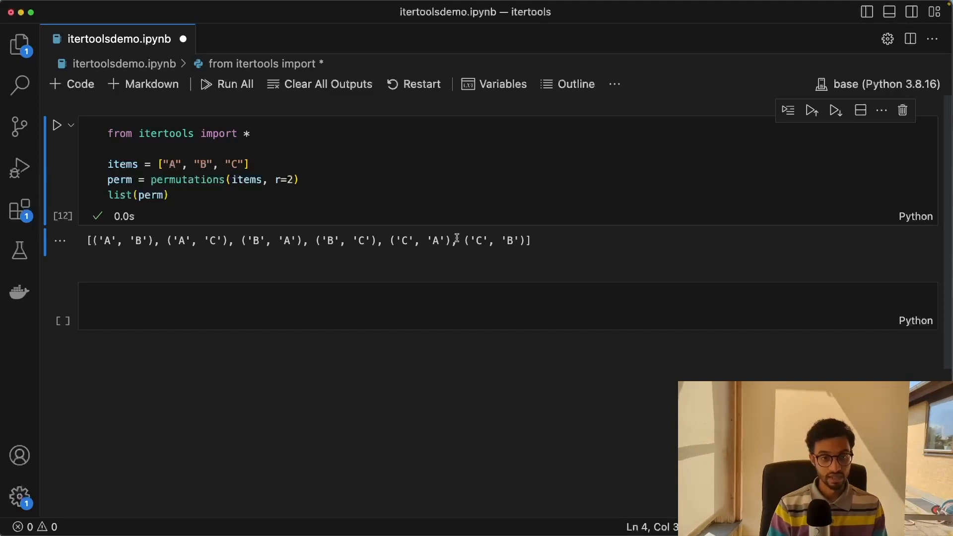
pyautogui.moveTo(189, 260)
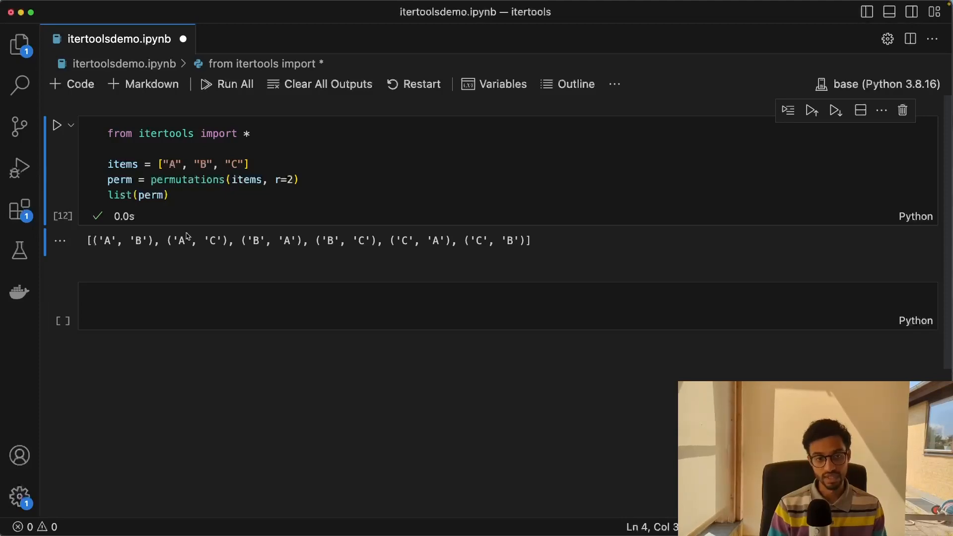
pyautogui.moveTo(192, 250)
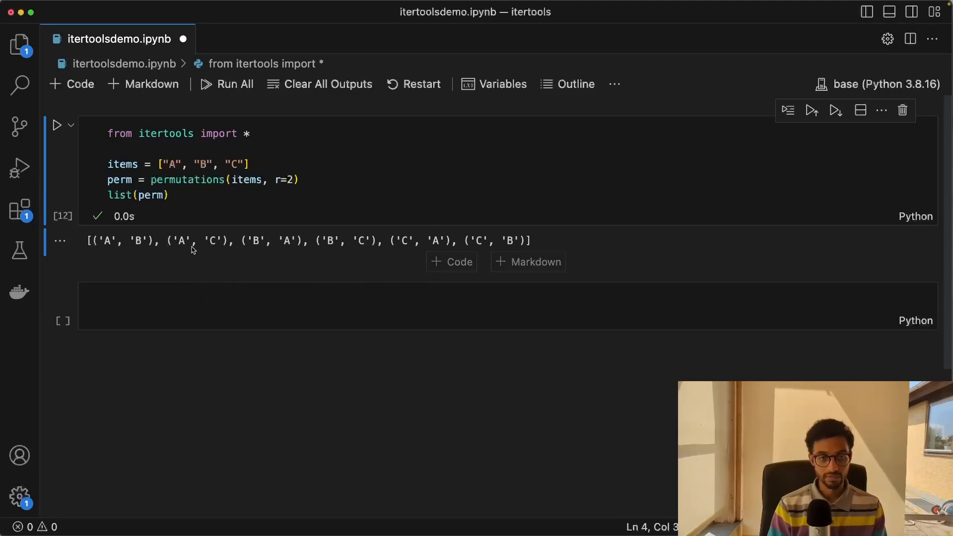
pyautogui.write('combina')
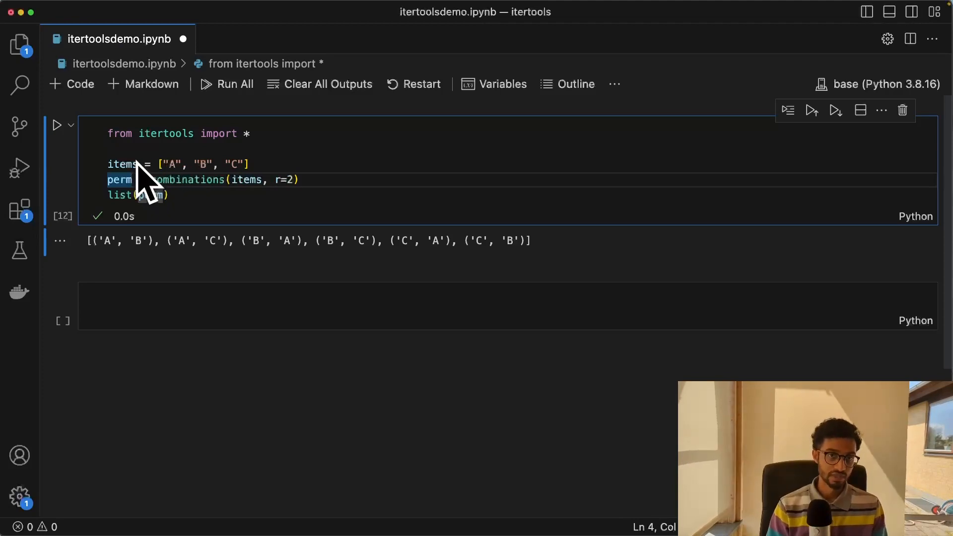
# Rename perm to comb in the assignment and in list(comb).
pyautogui.write('comb')
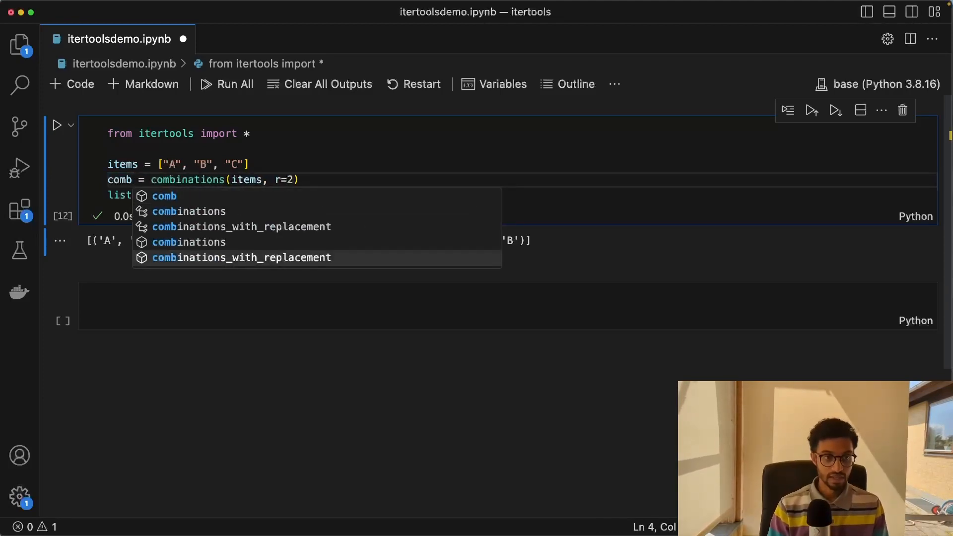
pyautogui.write('(c')
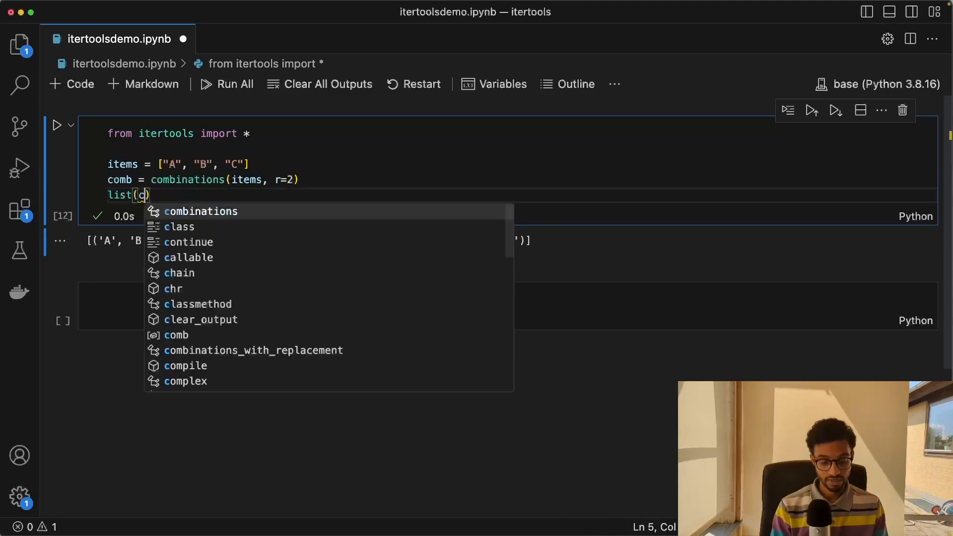
pyautogui.write('omb')
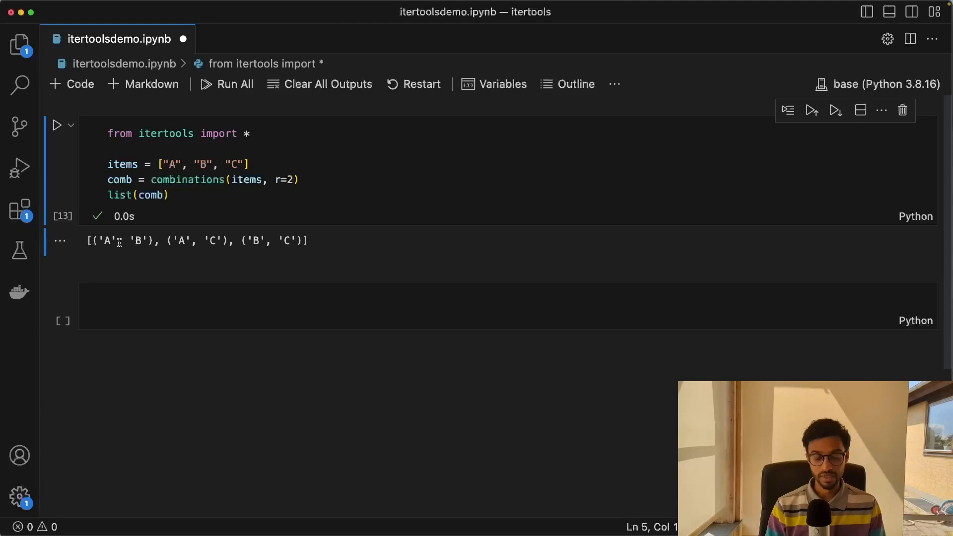
pyautogui.moveTo(320, 237)
pyautogui.write('data = [1,1,2,2,2,3,4,4,5')
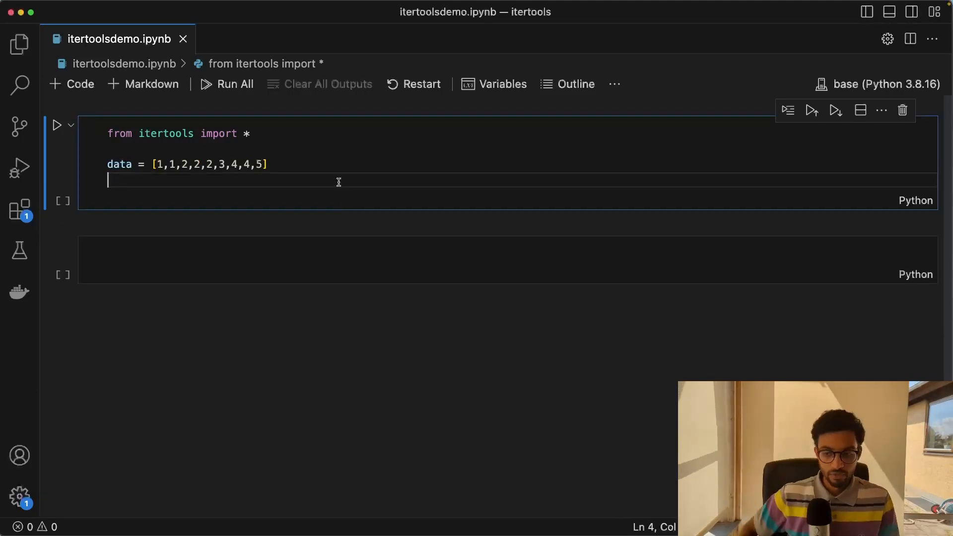
# Add groups = groupby(data) and a 'for key, group in groups:' loop.
pyautogui.write('groupb')
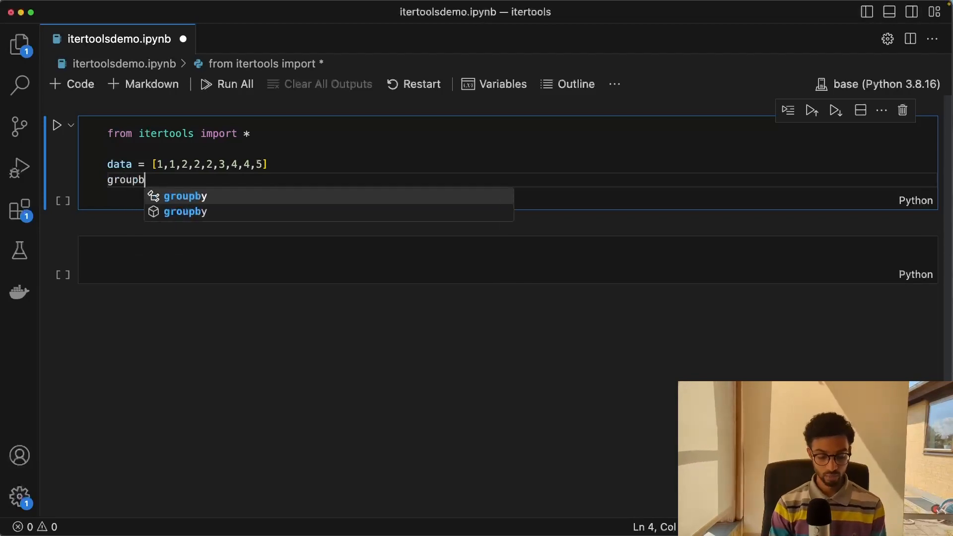
pyautogui.write('y(data')
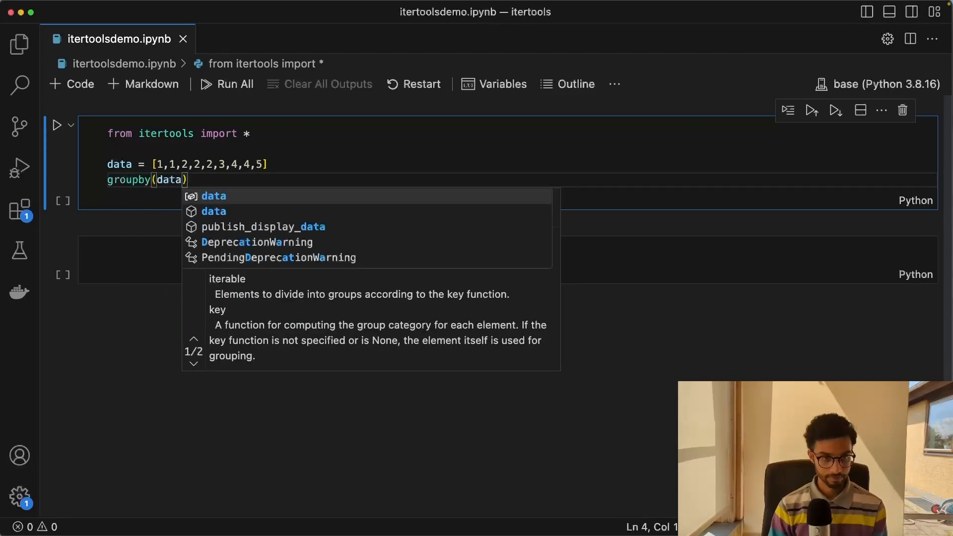
pyautogui.write('groups =')
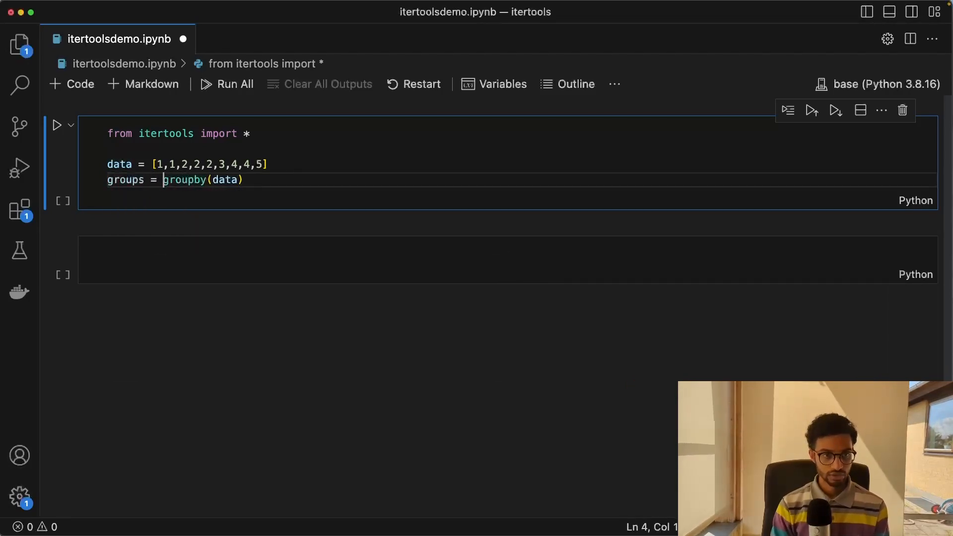
pyautogui.press('enter')
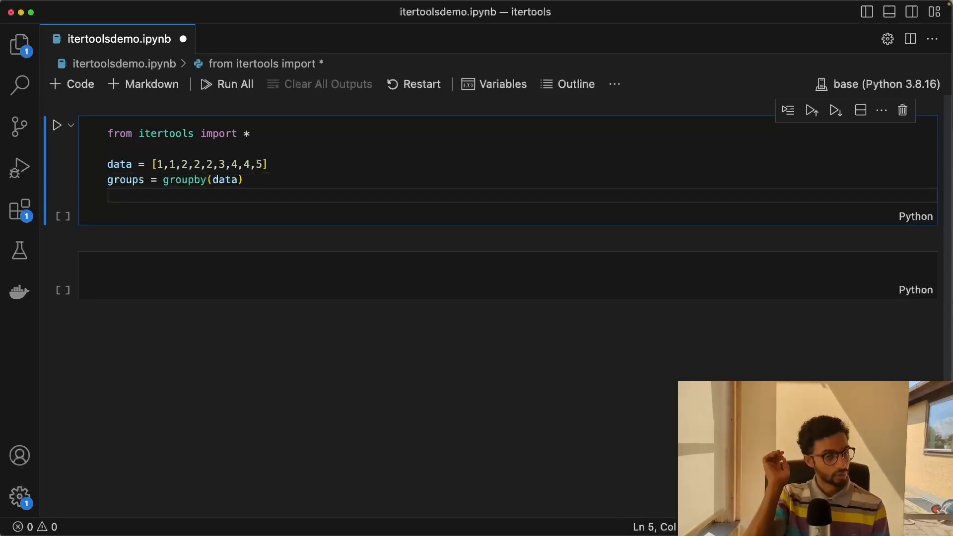
pyautogui.moveTo(184, 179)
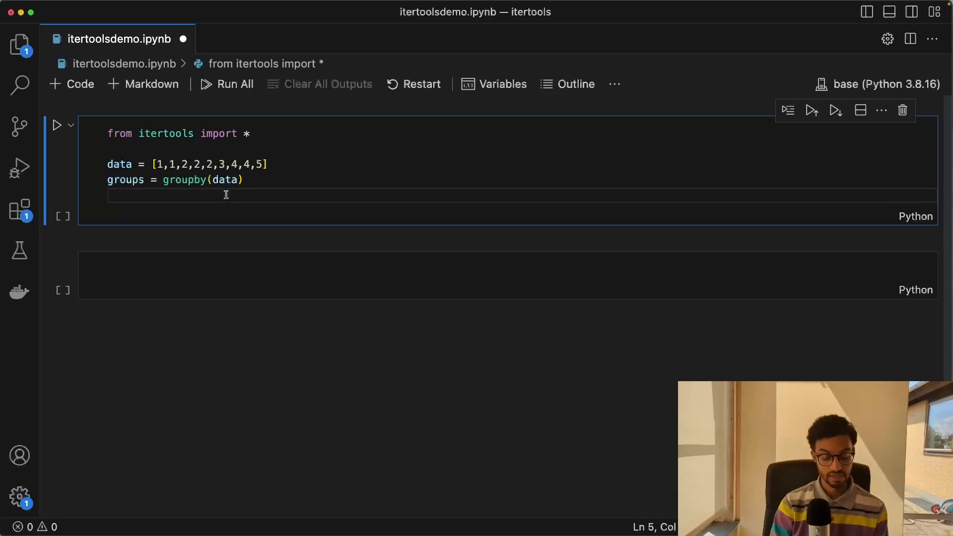
pyautogui.write('for key,')
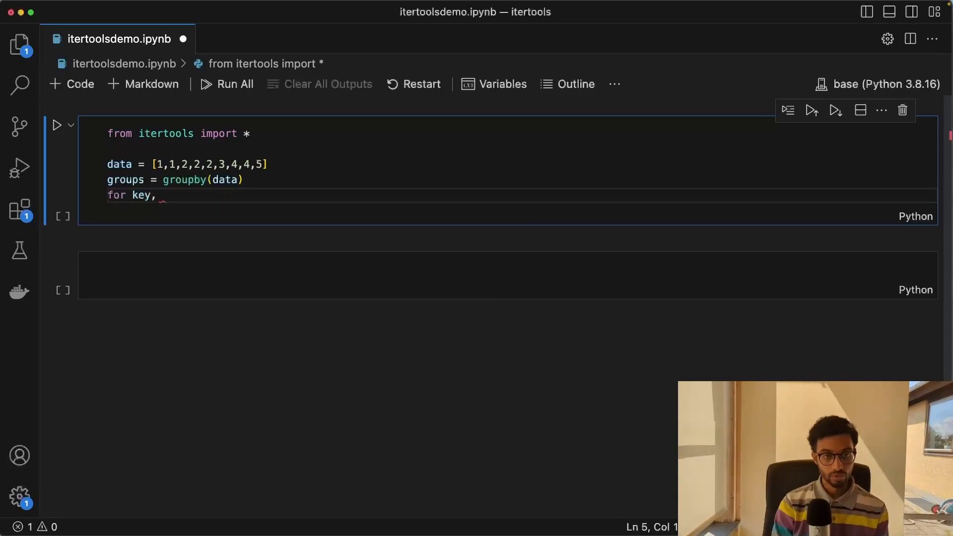
pyautogui.write('group')
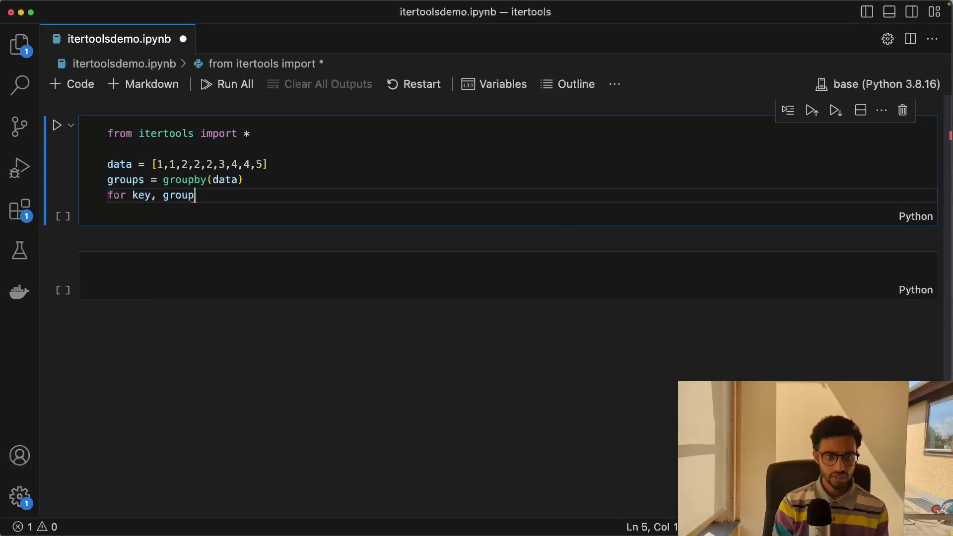
pyautogui.write('in groups')
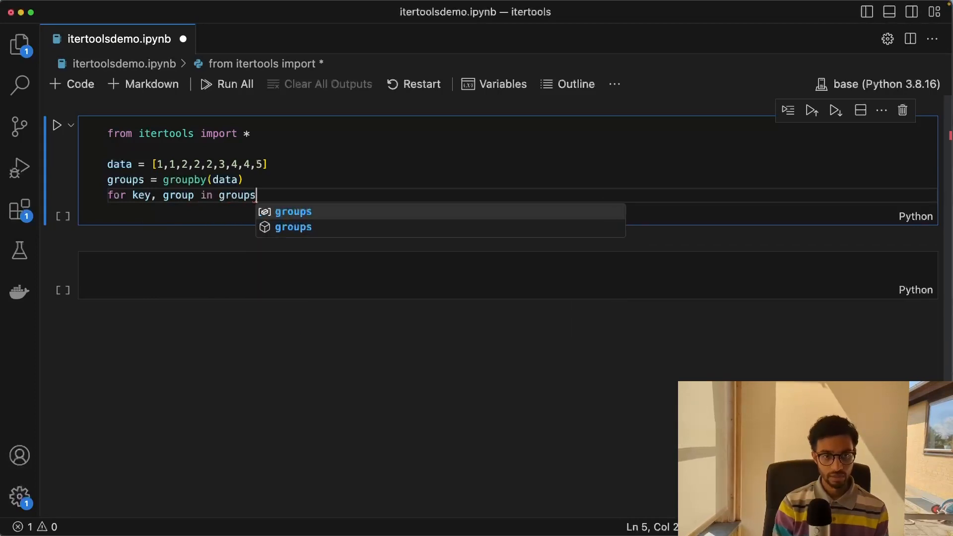
pyautogui.write(':')
pyautogui.write('print(key, list(group))')
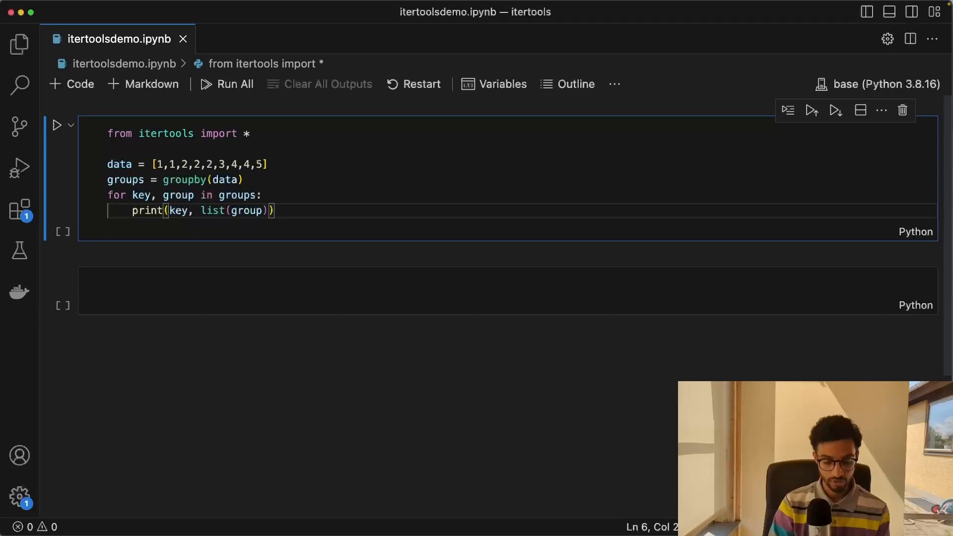
# Run the groupby cell, then select the data list line.
pyautogui.click(57, 124)
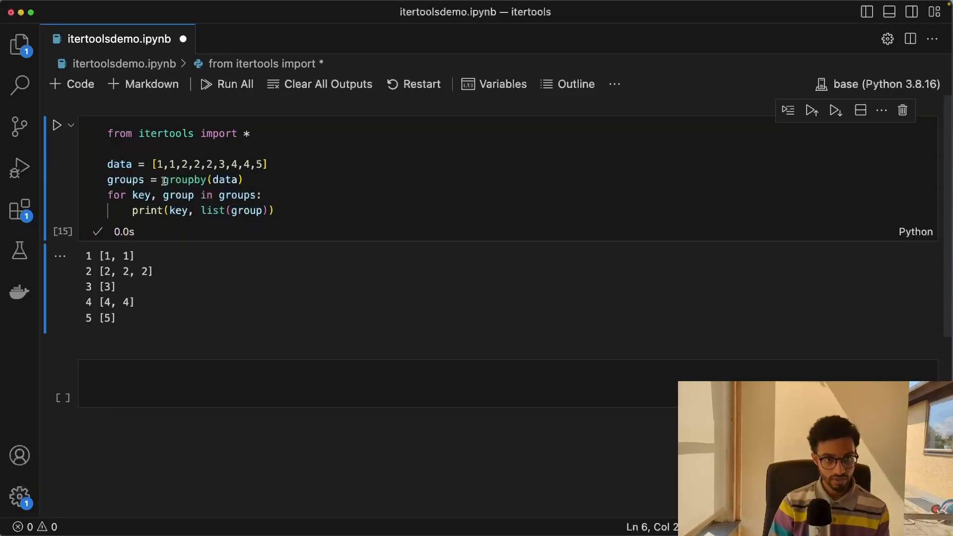
pyautogui.moveTo(181, 164); pyautogui.dragTo(214, 164)
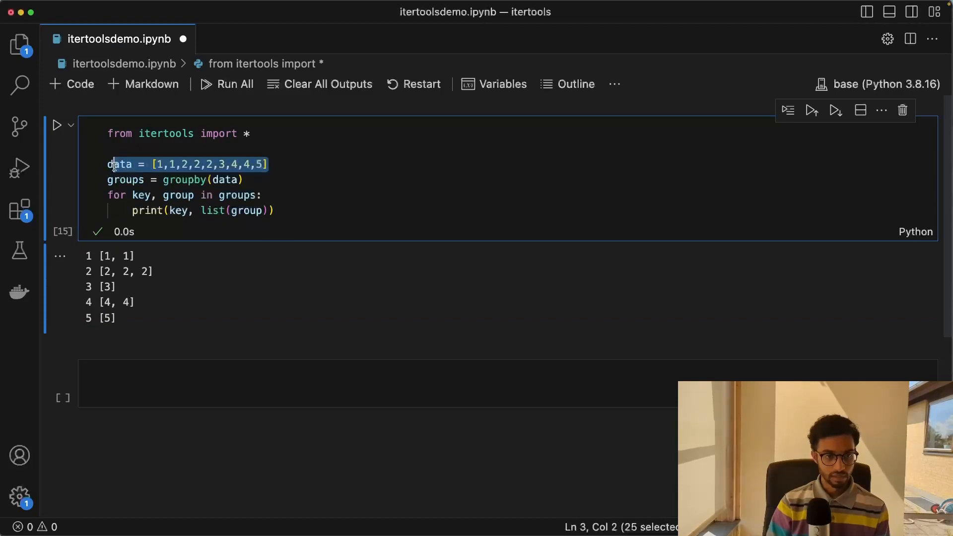
# Start the students list with a record for Alice, age 30.
pyautogui.write('students =')
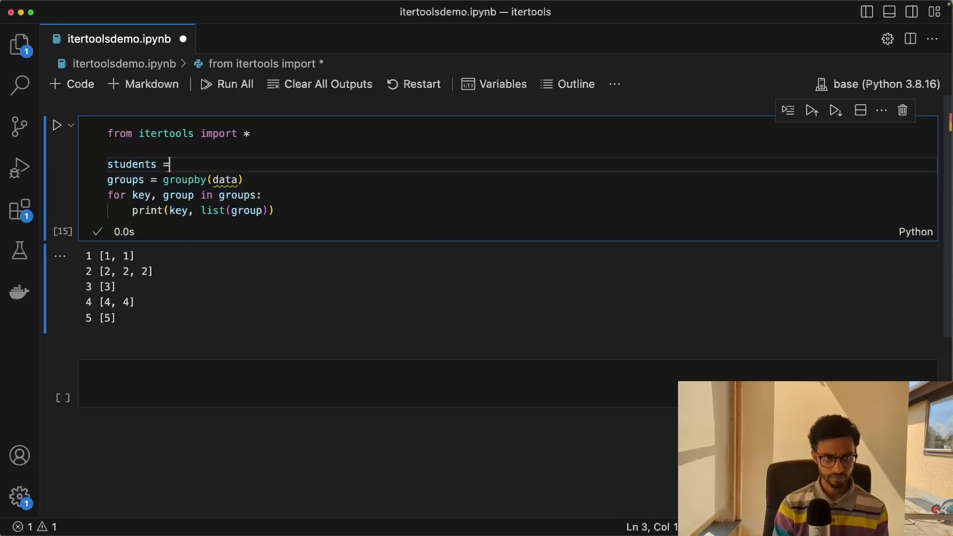
pyautogui.write('[]')
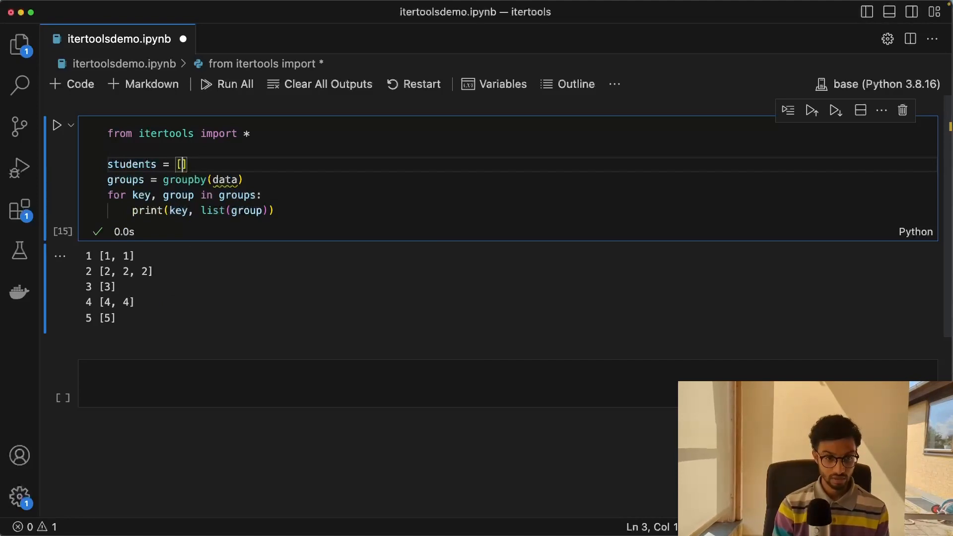
pyautogui.write('{')
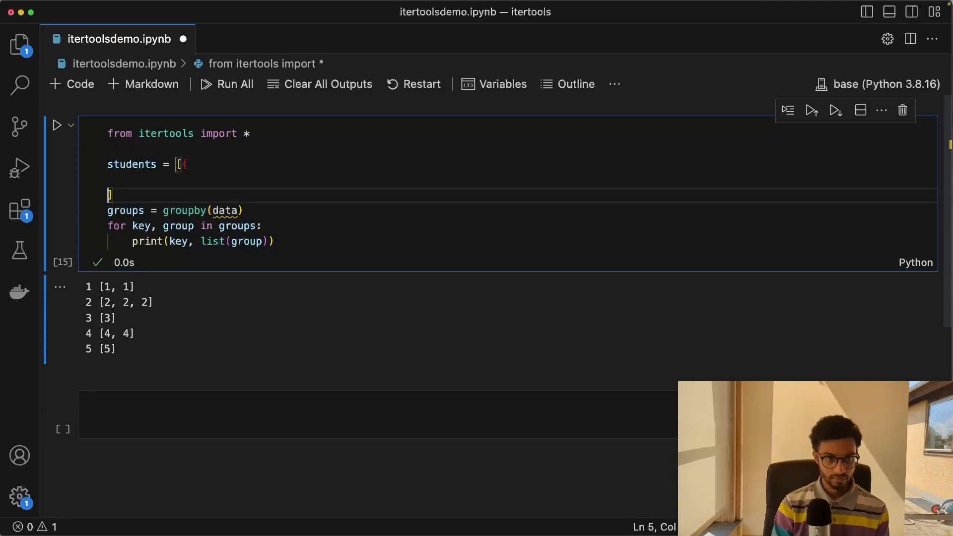
pyautogui.write('{')
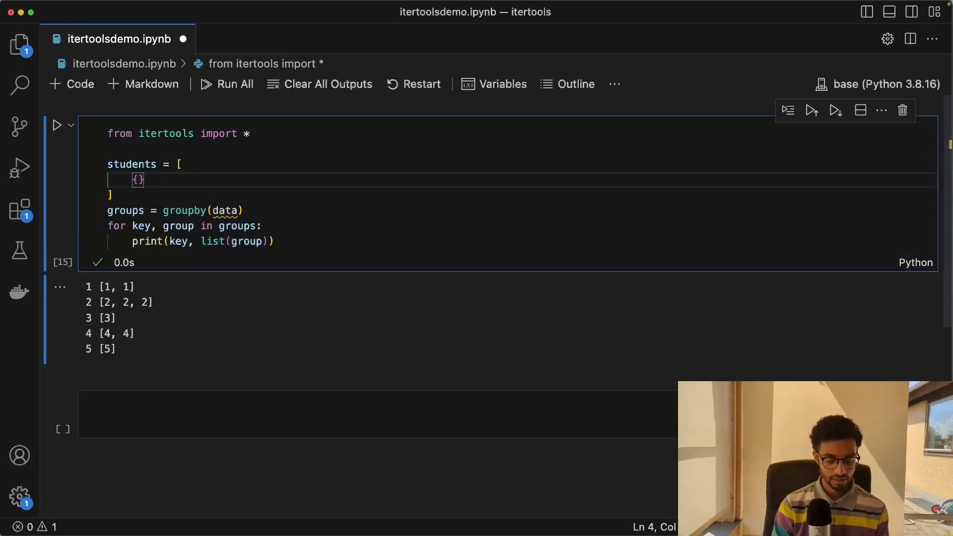
pyautogui.write('"name"')
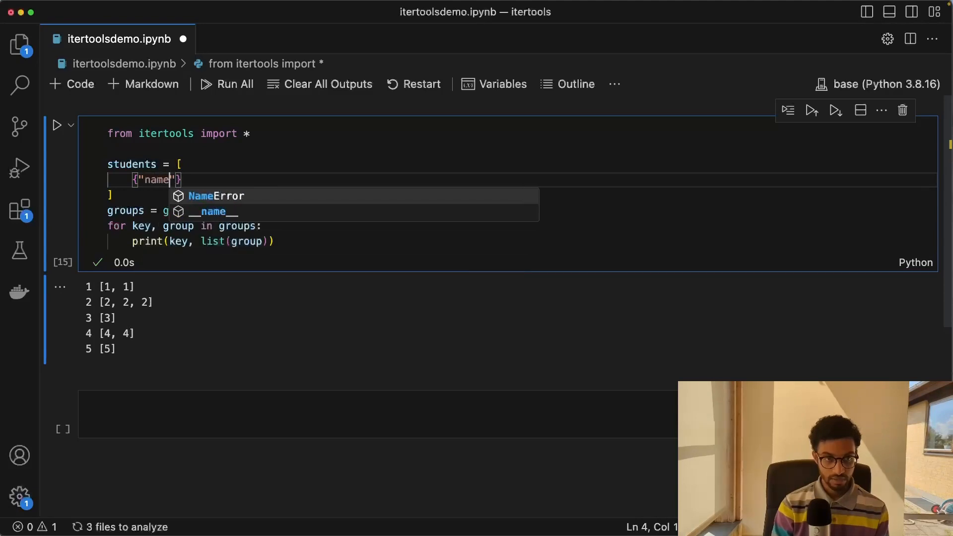
pyautogui.write(': "Alice')
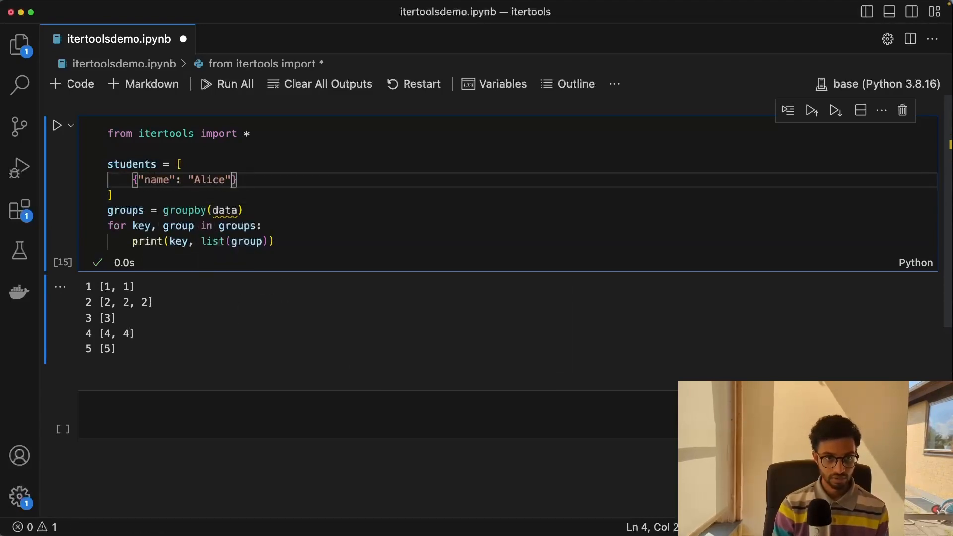
pyautogui.write(', ""')
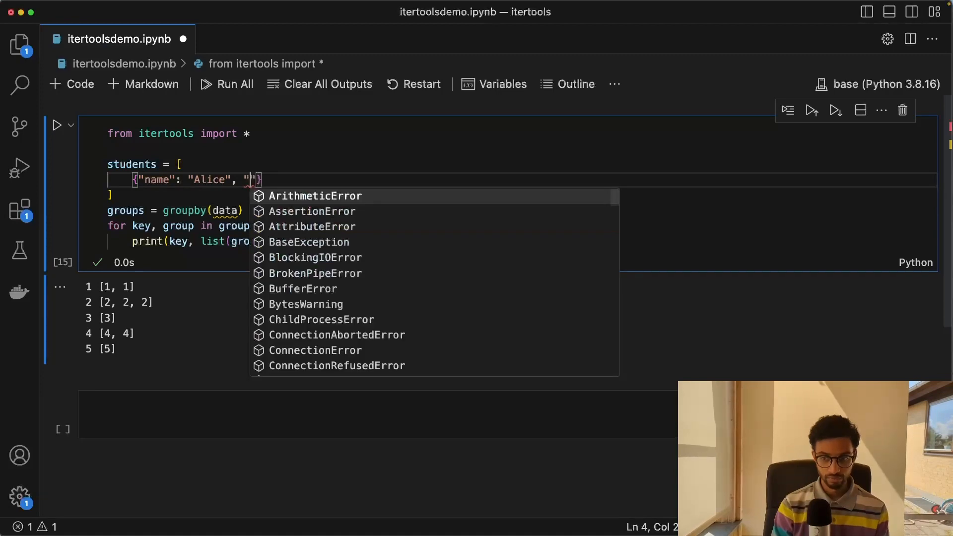
pyautogui.write('age')
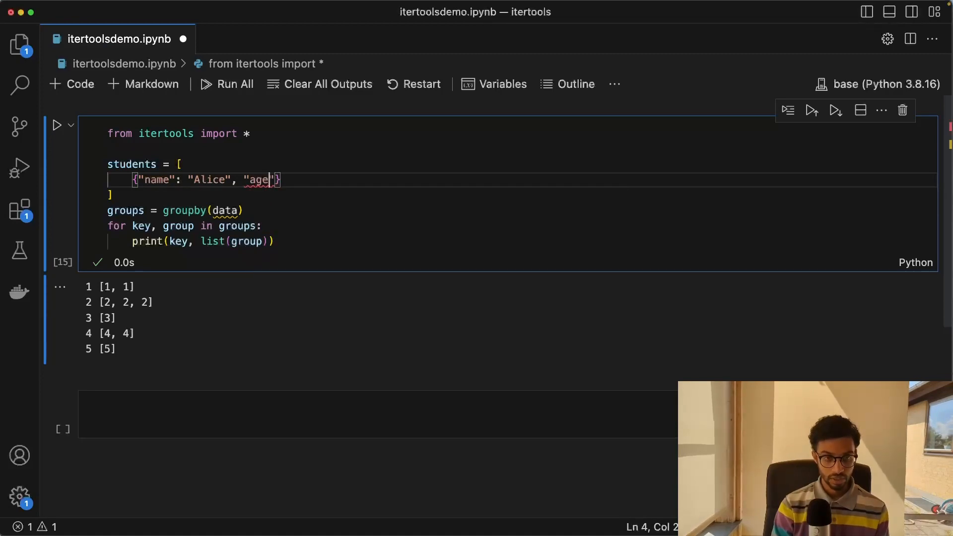
pyautogui.write(': 30')
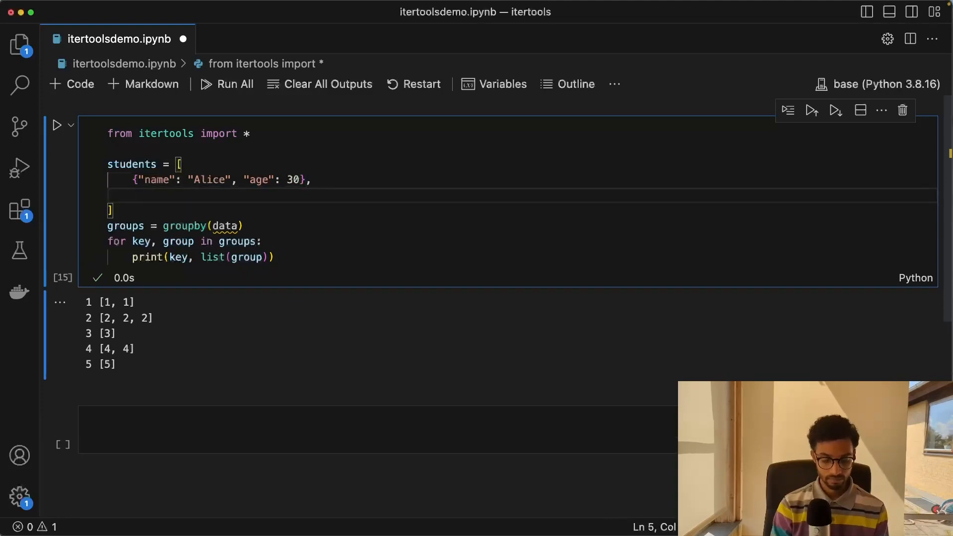
# Add the Bob (39) and Charlie (30) records, then select the word data.
pyautogui.write('{"name": }')
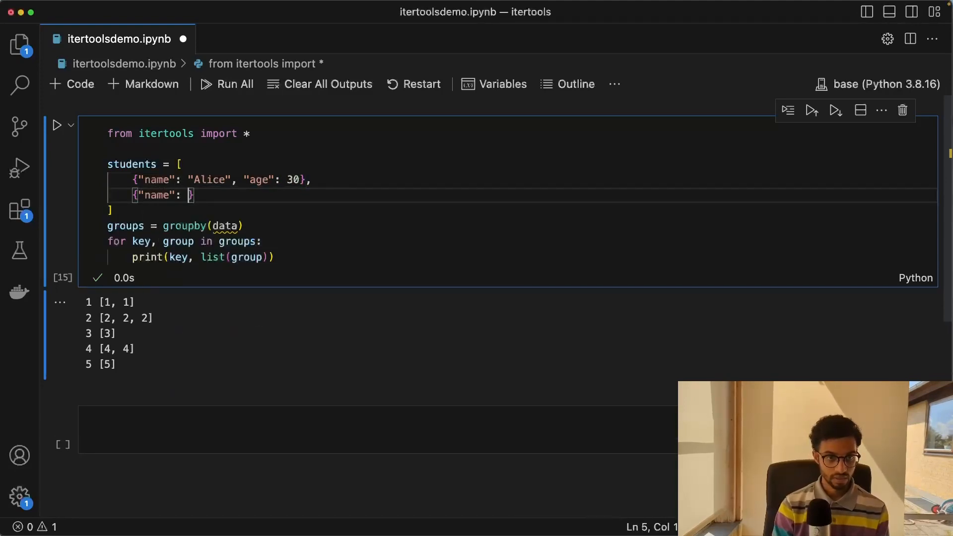
pyautogui.write('Bob", "age": 39')
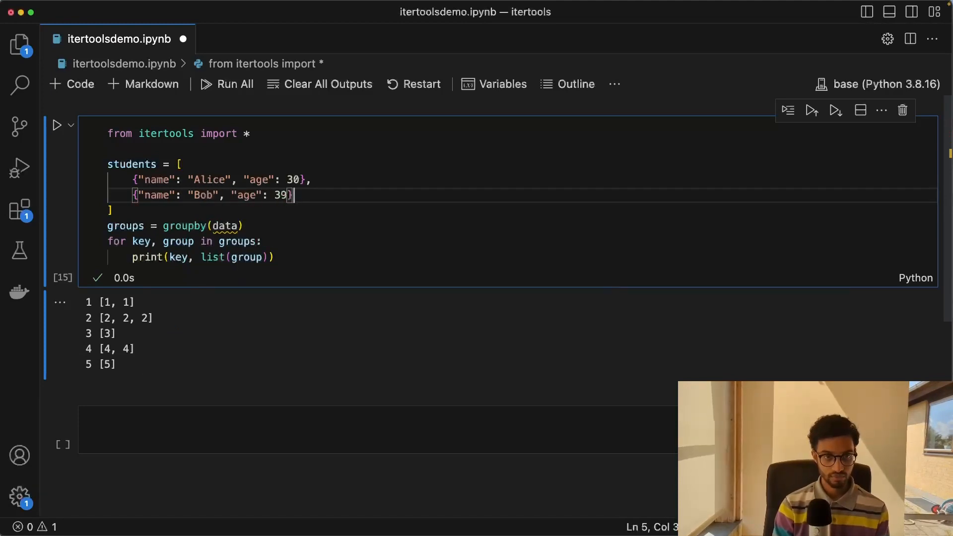
pyautogui.press('enter')
pyautogui.write('{"')
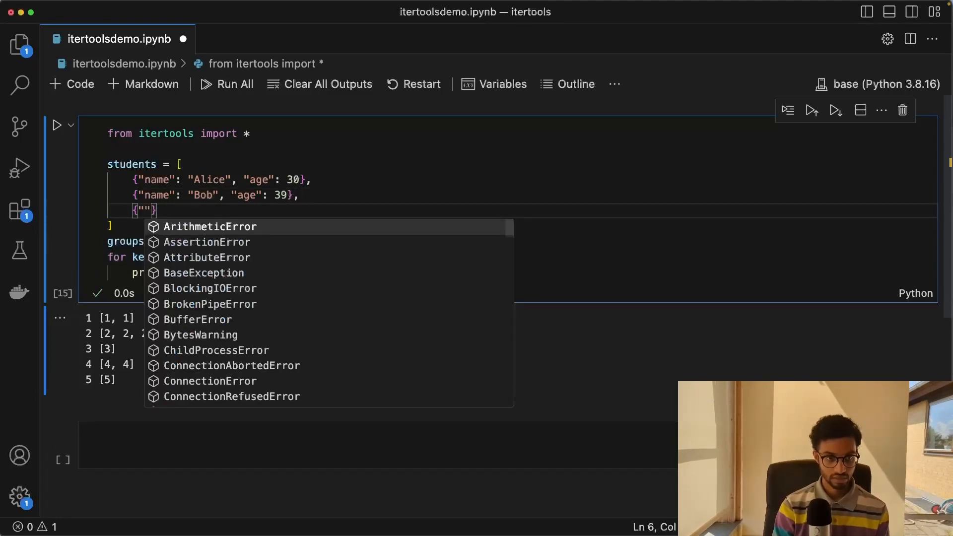
pyautogui.write('"name": "Charlie",')
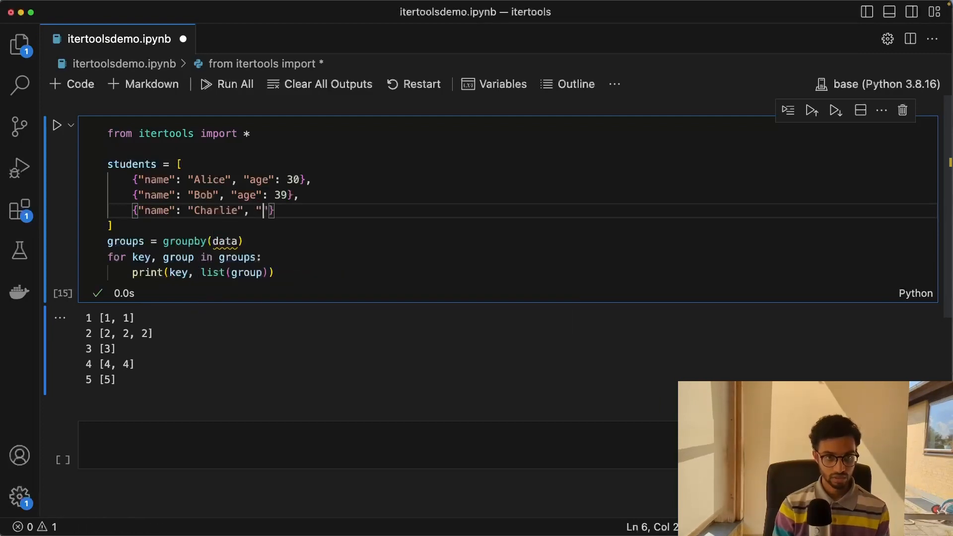
pyautogui.write('age": 30')
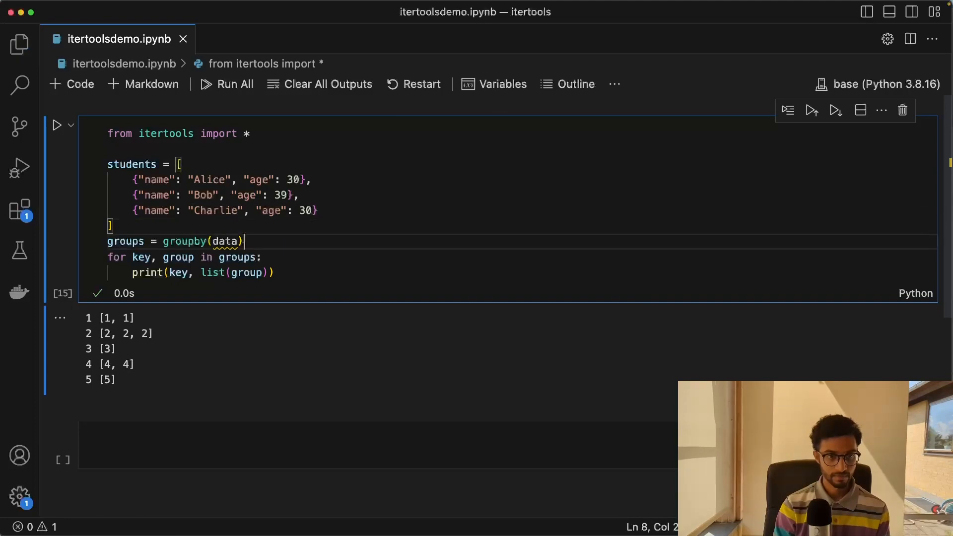
pyautogui.doubleClick(225, 241)
pyautogui.write('students')
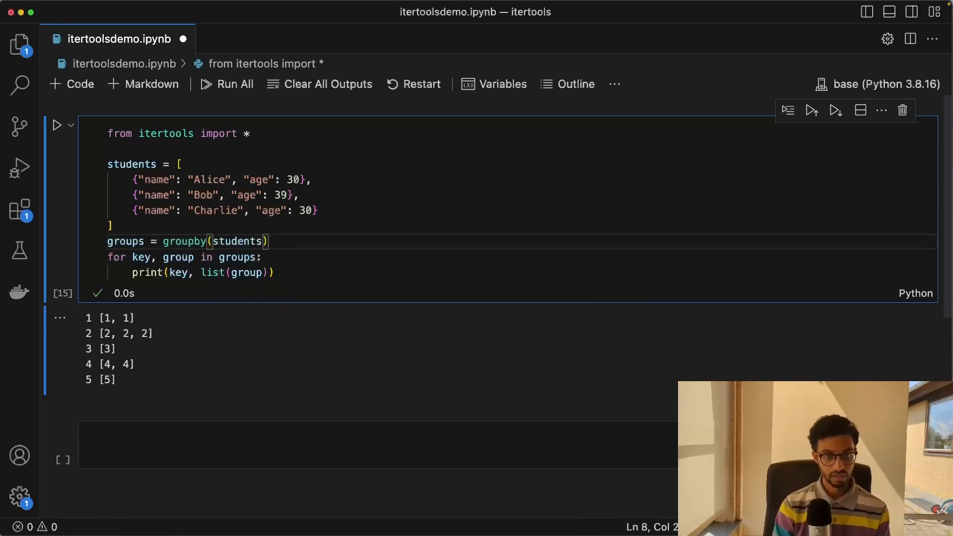
# Pass key=lambda x: x['age'] to the groupby call on students.
pyautogui.write(',')
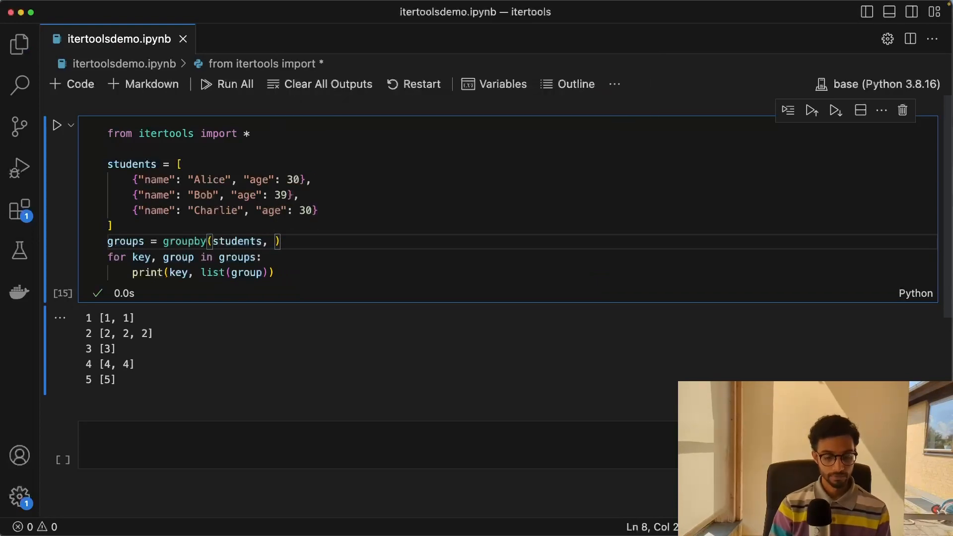
pyautogui.write('key=')
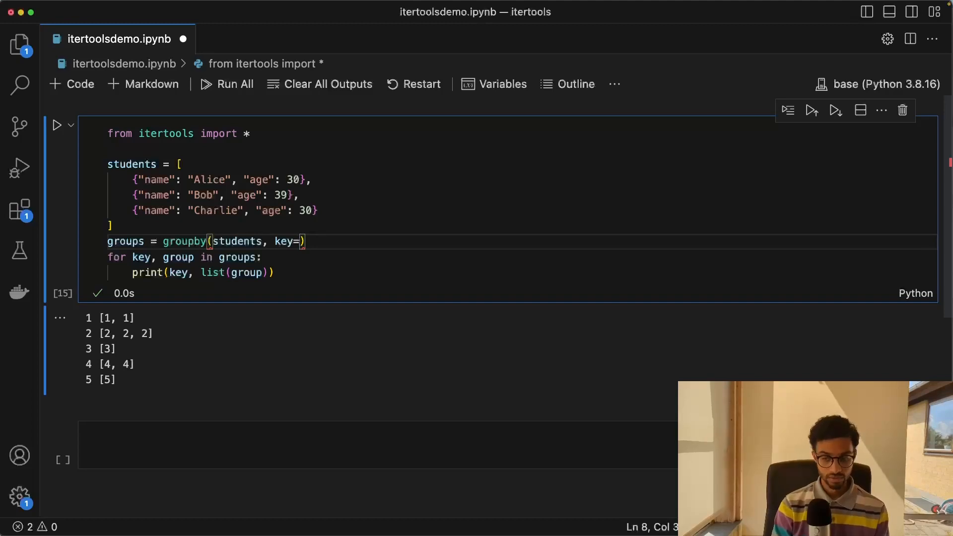
pyautogui.write('lambda x:')
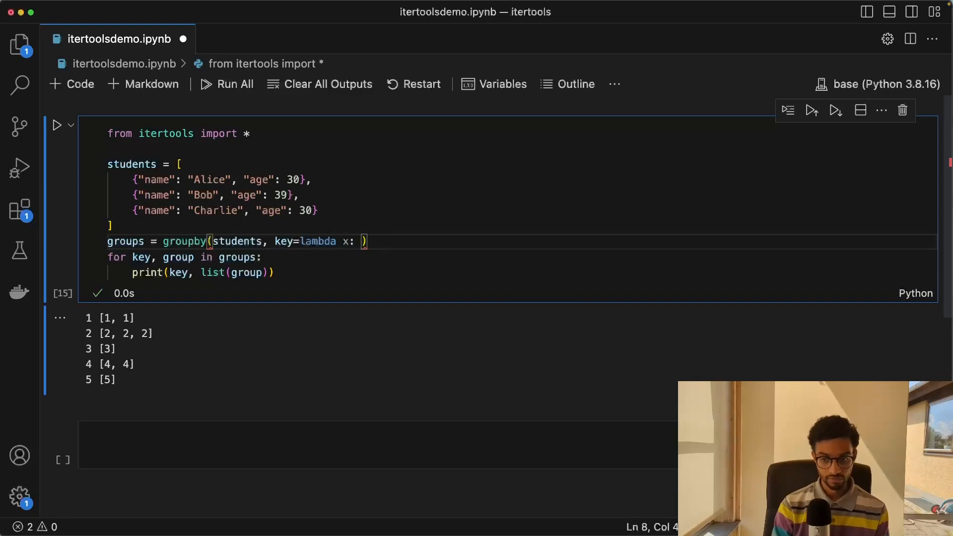
pyautogui.write("['age']")
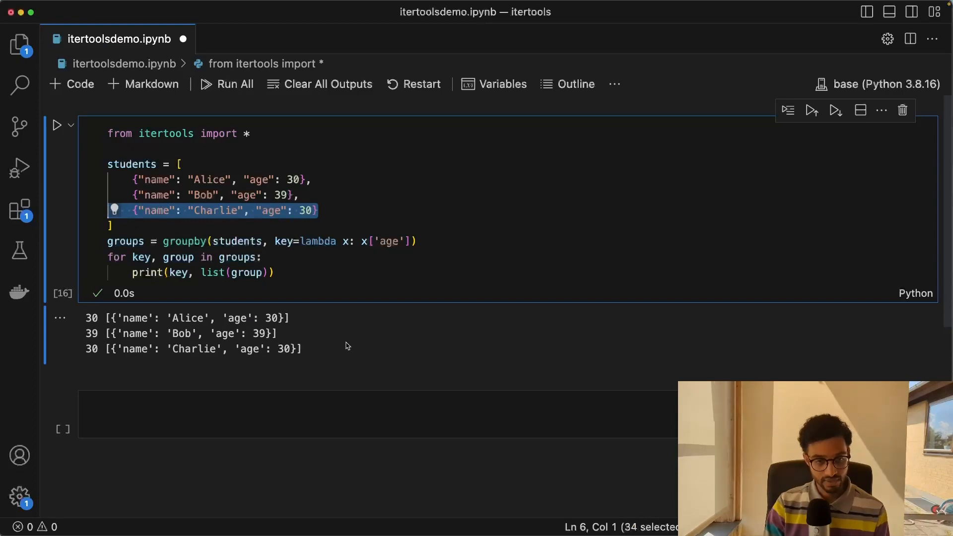
pyautogui.moveTo(400, 343)
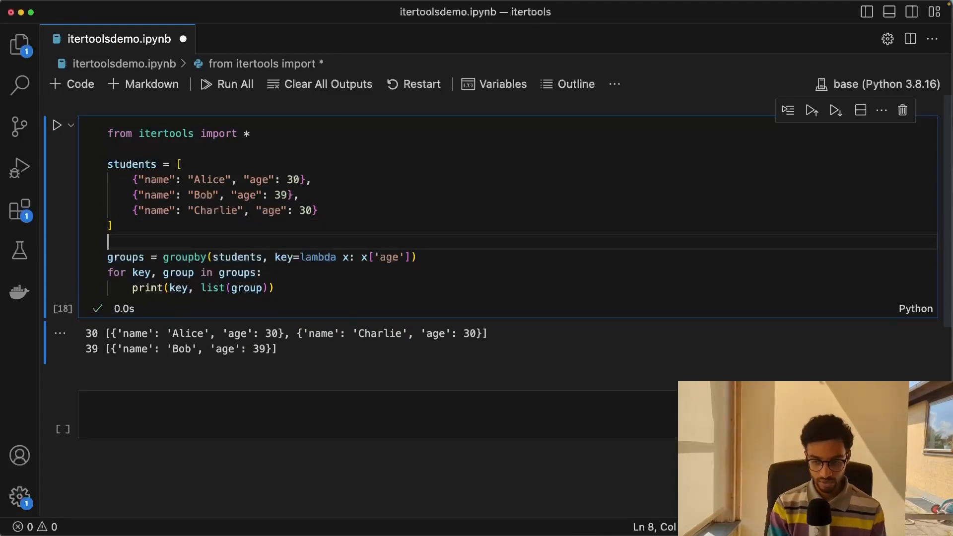
# Insert students.sort(key=...) before the groupby call.
pyautogui.write('students.sort()')
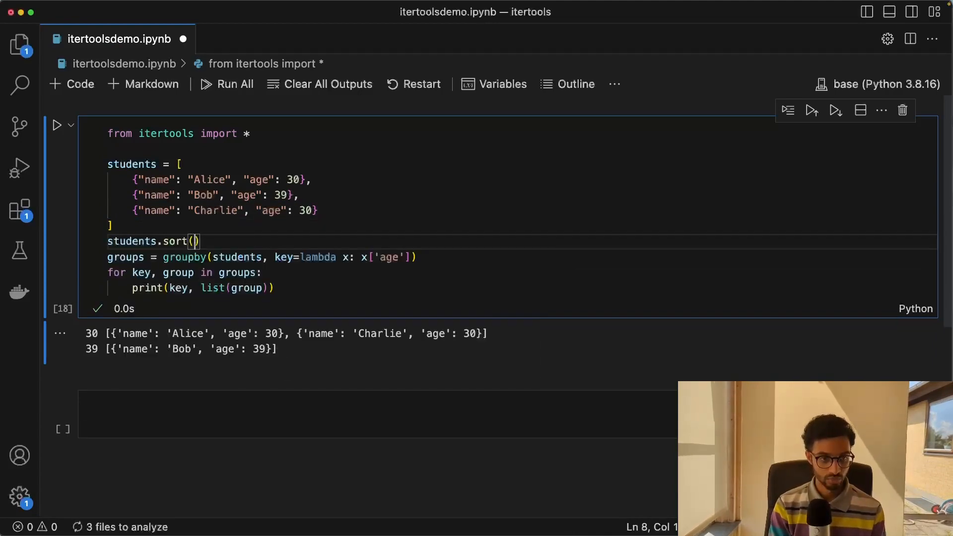
pyautogui.write('key')
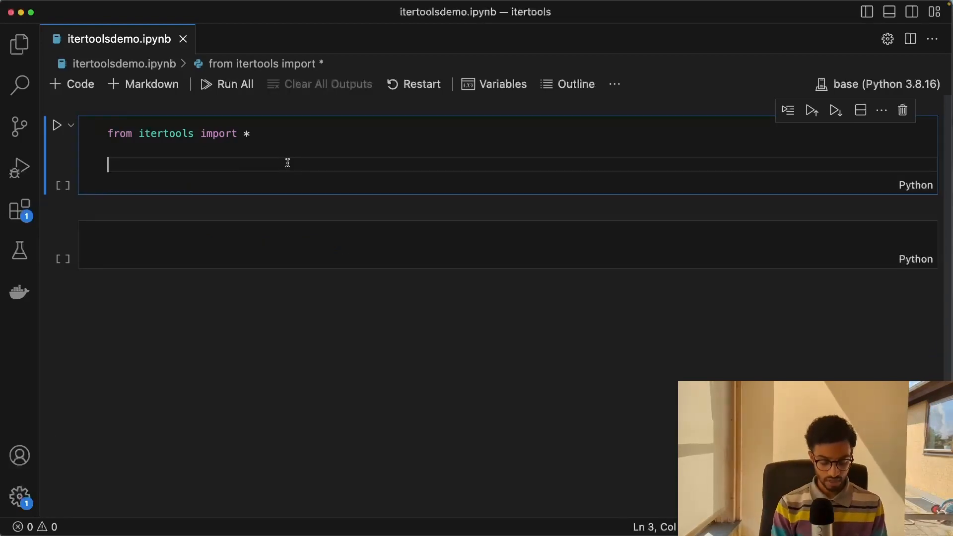
# Write a loop over count(0) that prints i and breaks when i==10.
pyautogui.write('for')
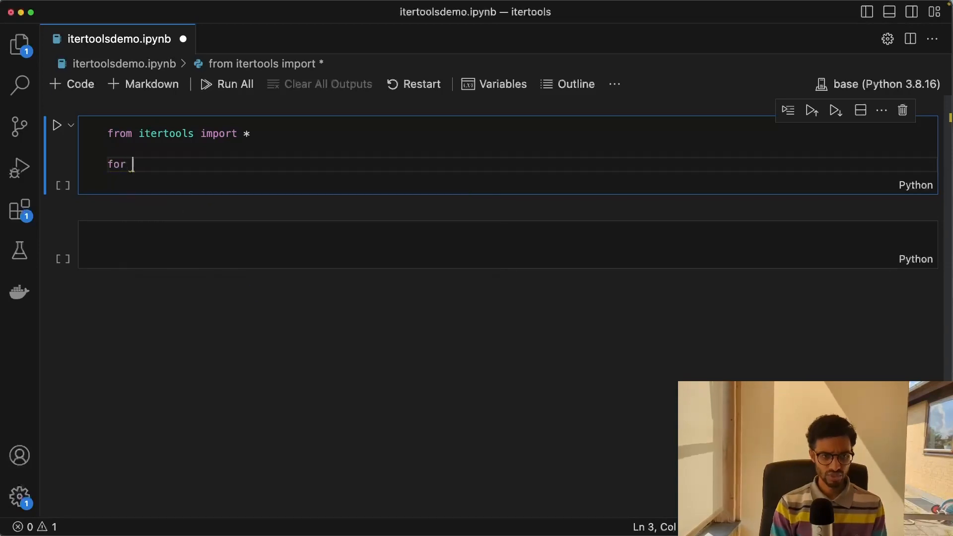
pyautogui.write('i in')
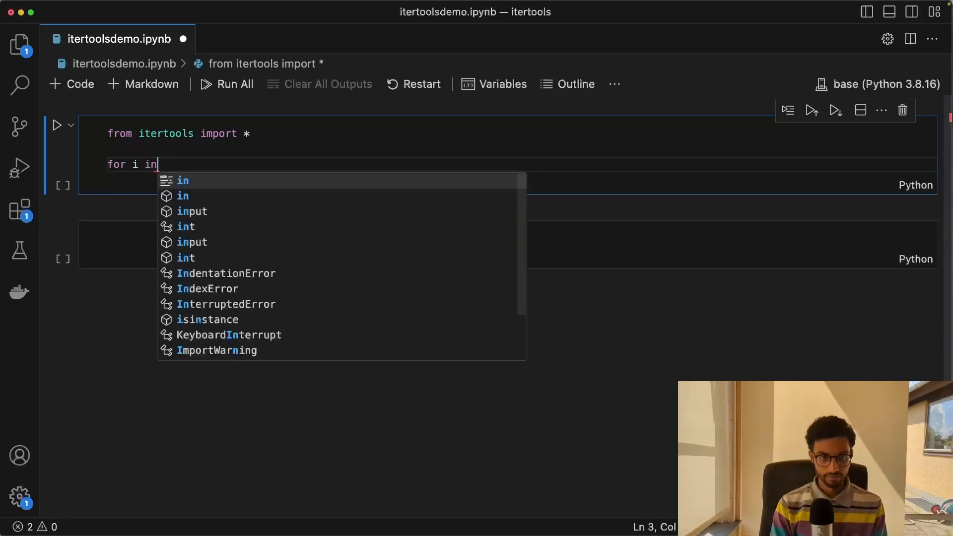
pyautogui.write('count()')
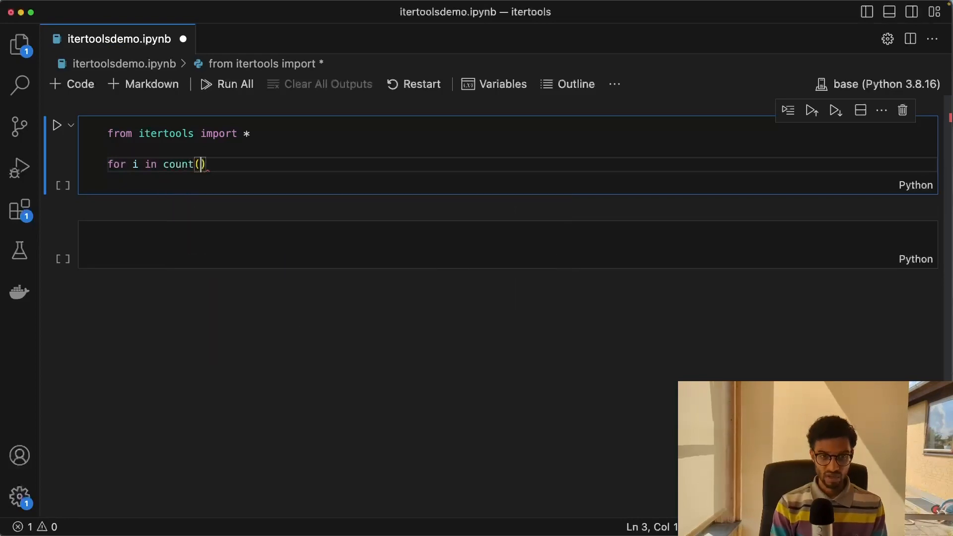
pyautogui.write('(')
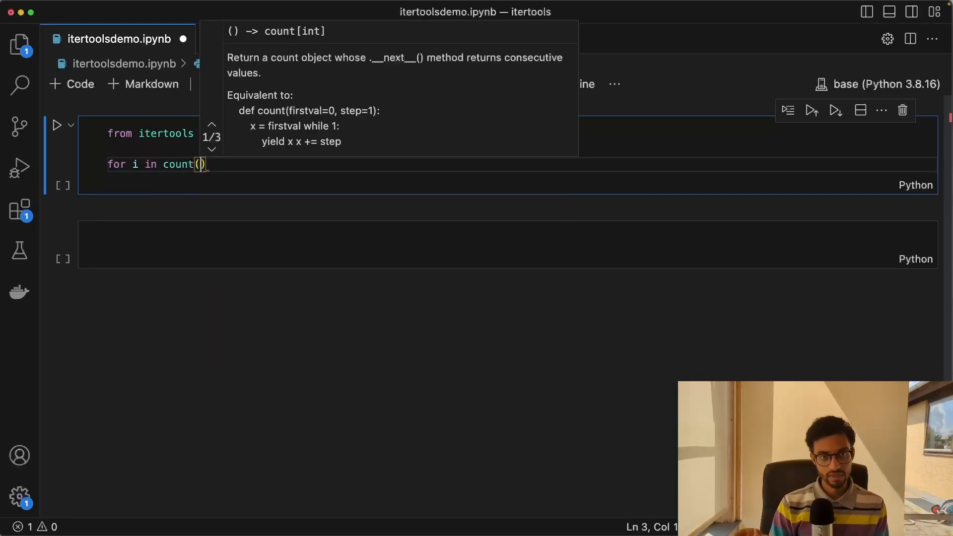
pyautogui.write('0')
pyautogui.write('if i')
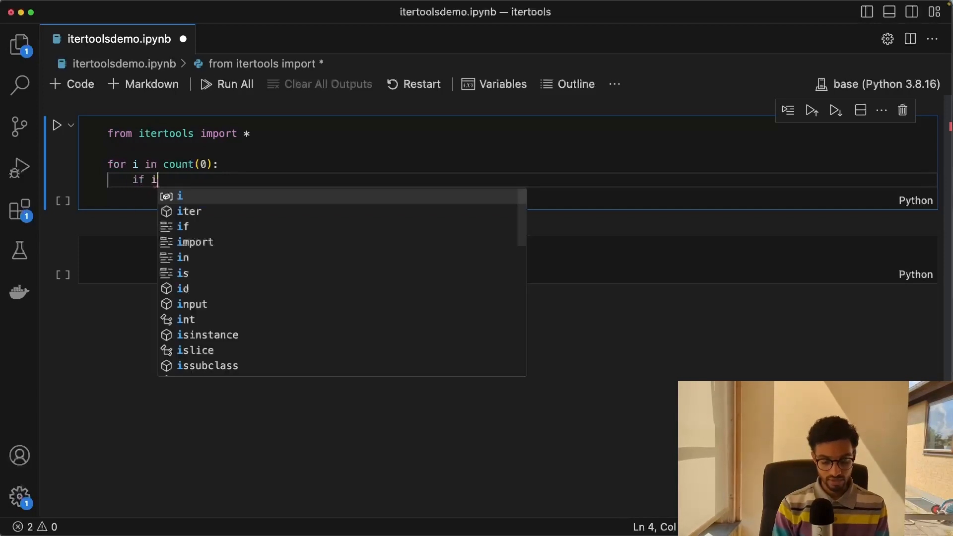
pyautogui.write('==10')
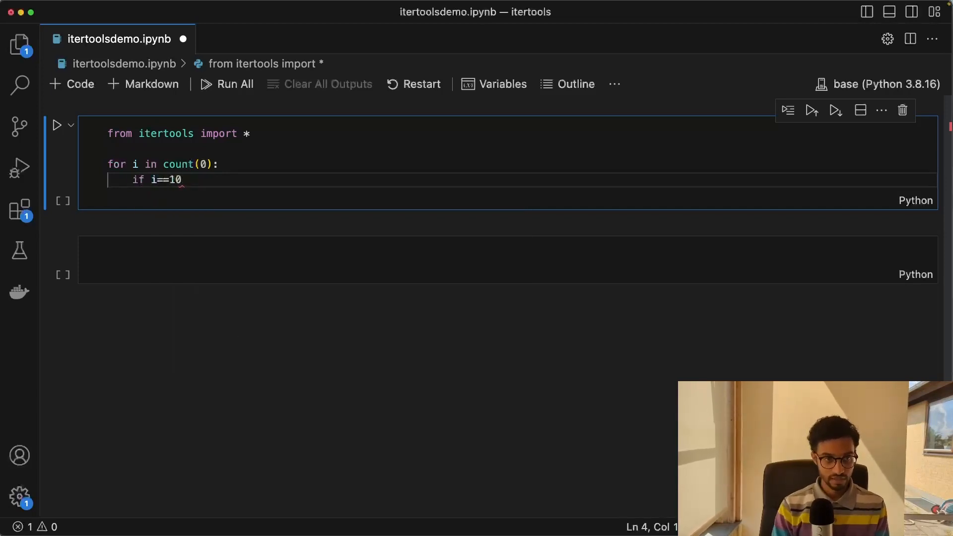
pyautogui.write(':')
pyautogui.write('break')
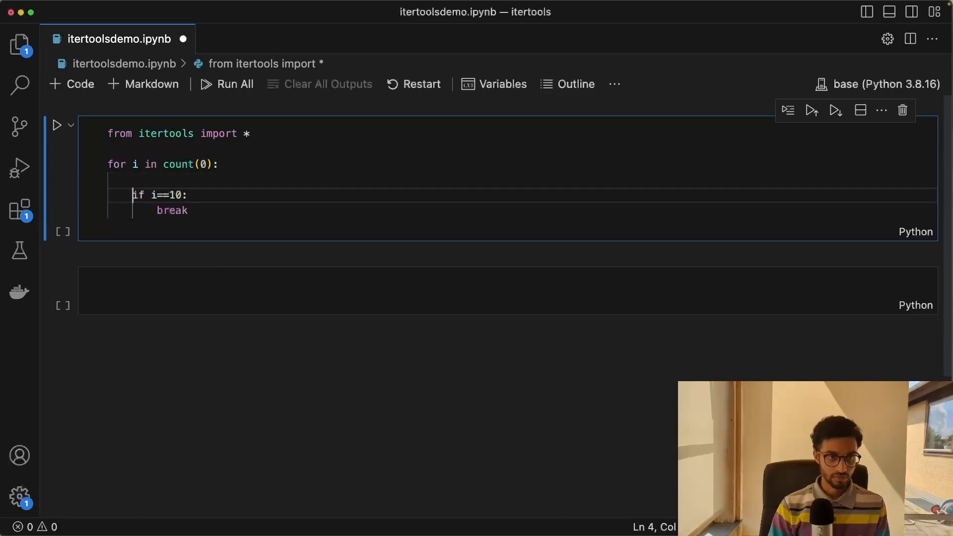
pyautogui.write('print(i)')
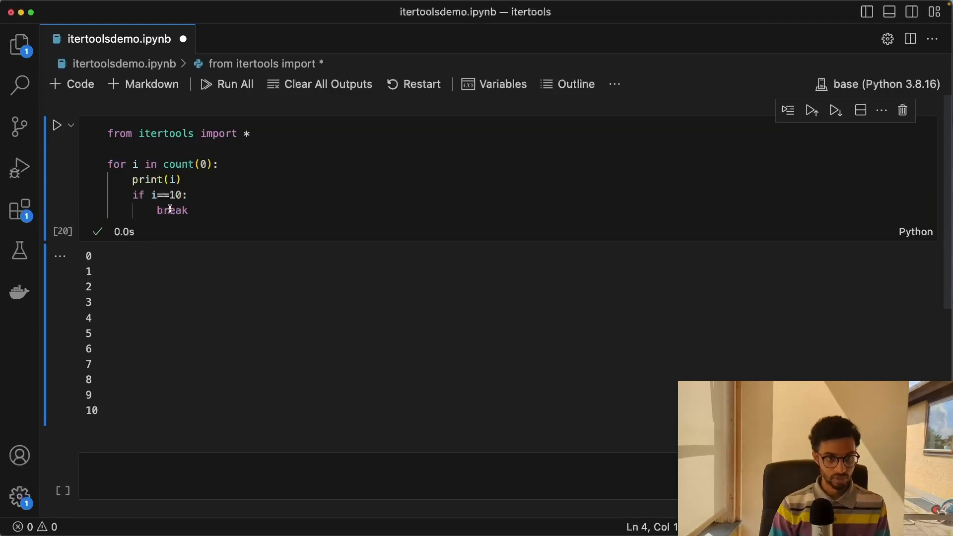
pyautogui.moveTo(169, 164); pyautogui.dragTo(188, 211)
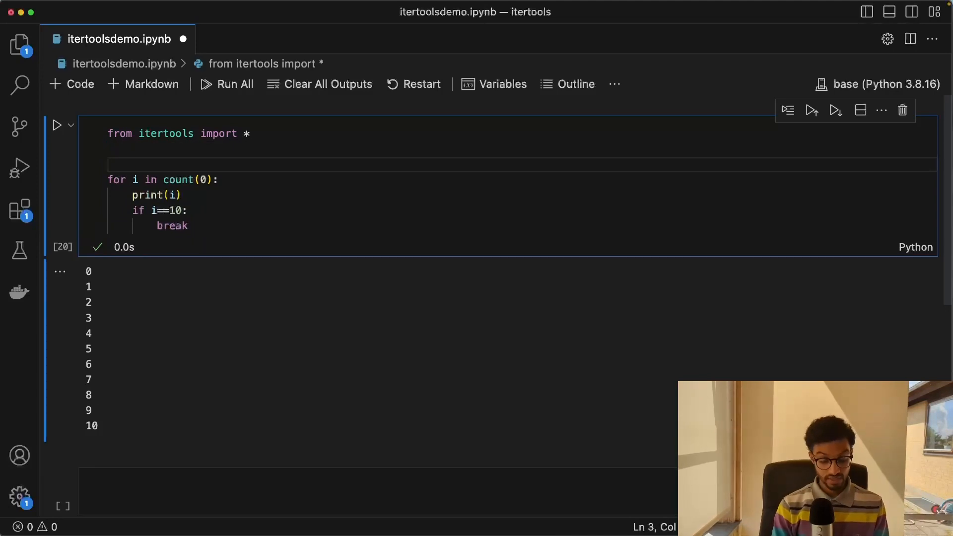
# Define items=["A", "B", "C"], loop over cycle(items), and remove the if/break lines.
pyautogui.write('items=')
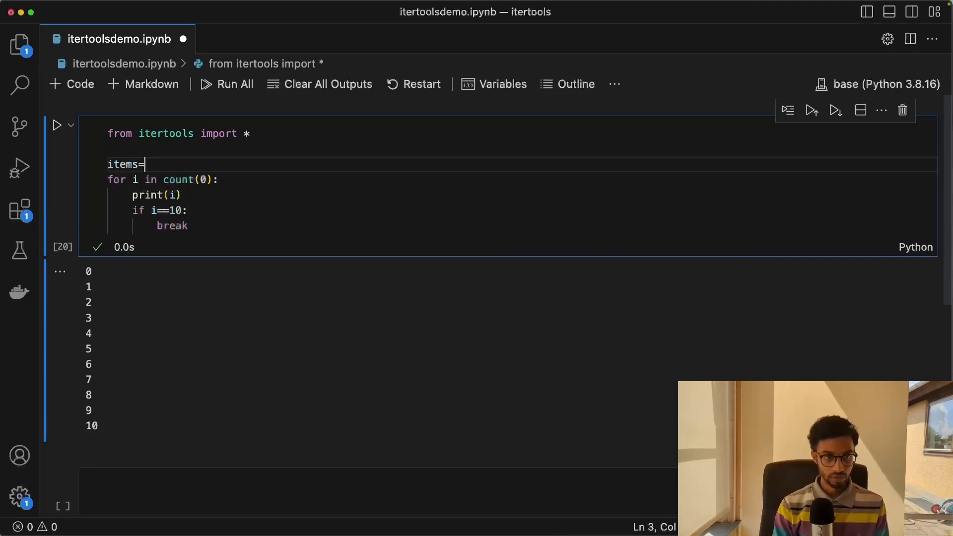
pyautogui.write('["A"]')
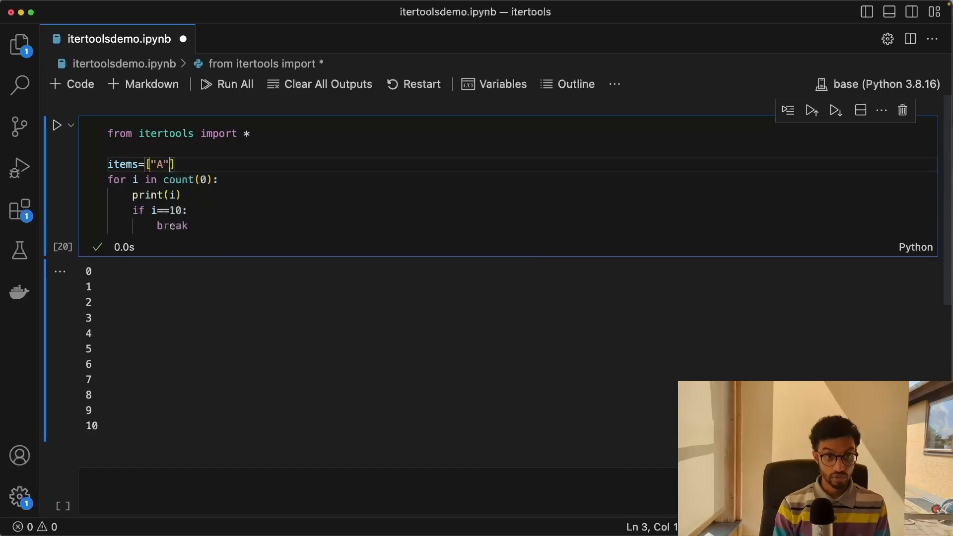
pyautogui.write(', "B",')
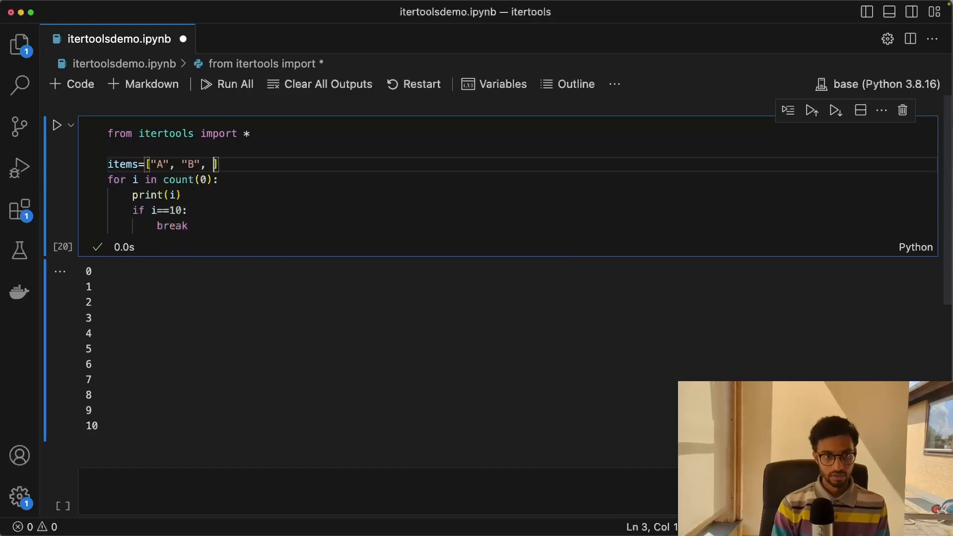
pyautogui.write('"C"')
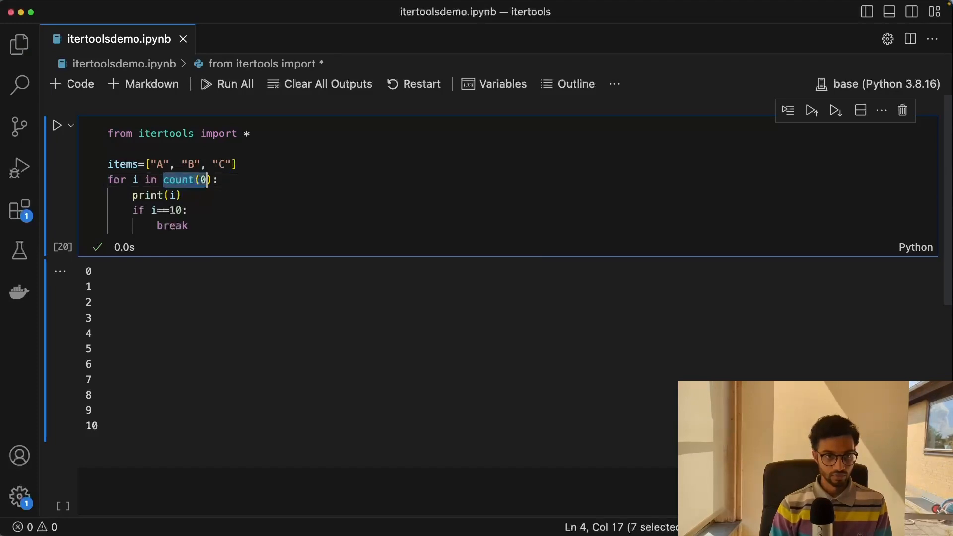
pyautogui.write('cycle()')
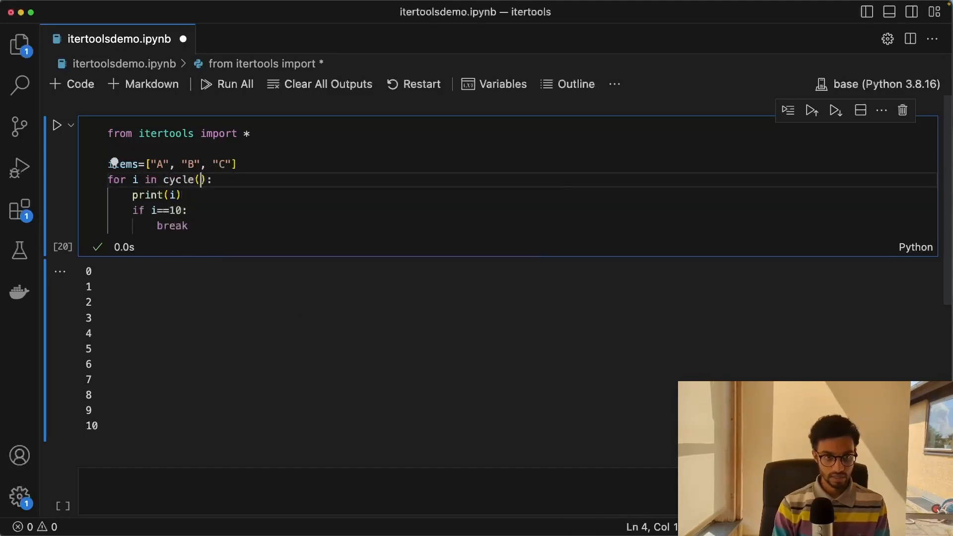
pyautogui.write('items')
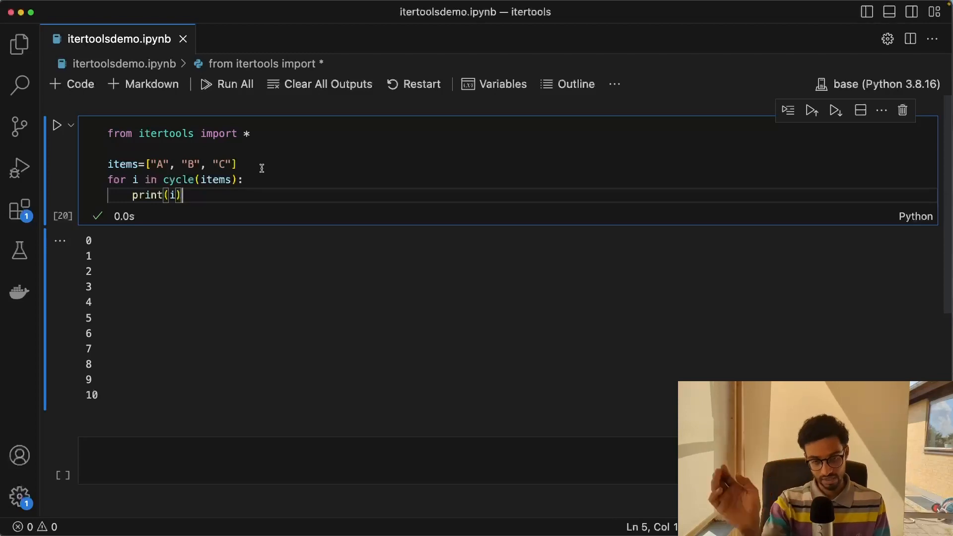
pyautogui.click(56, 124)
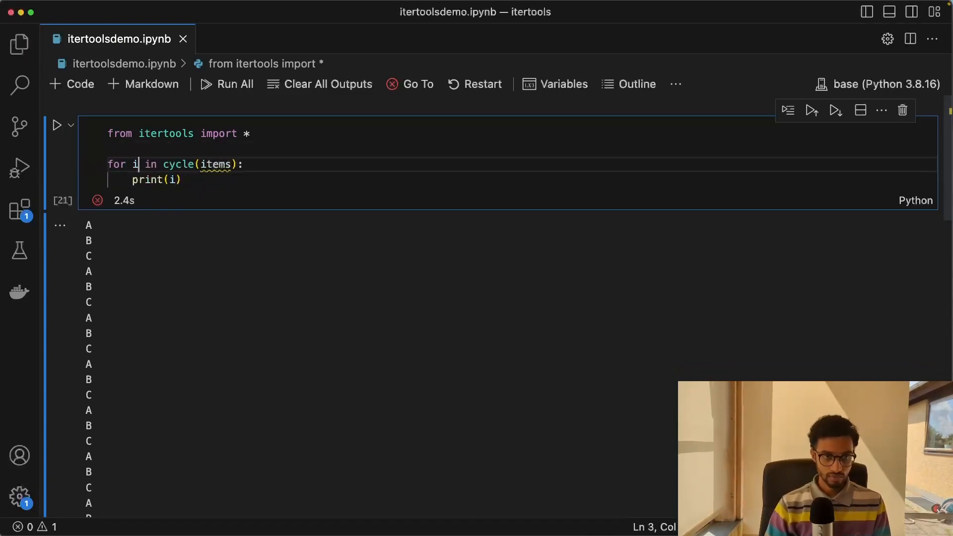
# Replace the cycle(items) call with repeat("A", 4).
pyautogui.write('repeat')
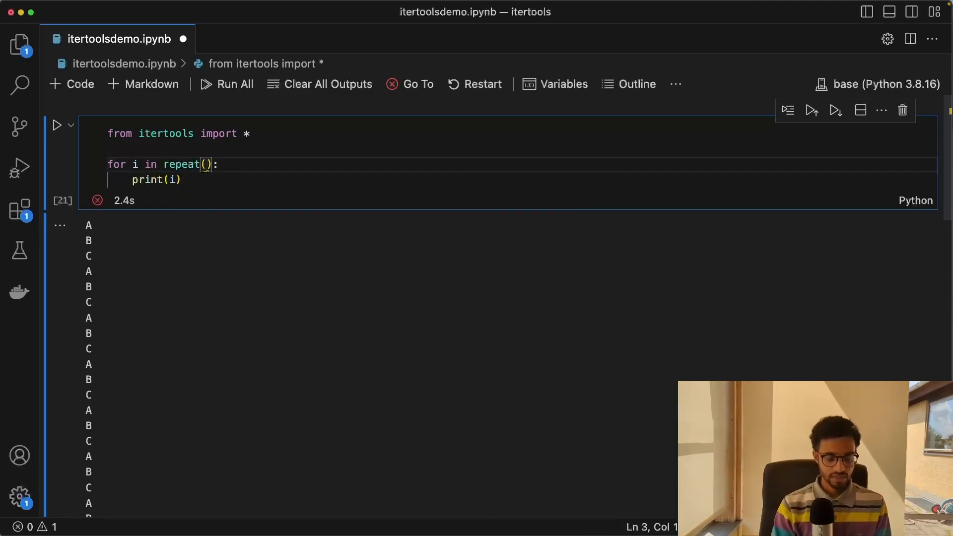
pyautogui.write('"A"')
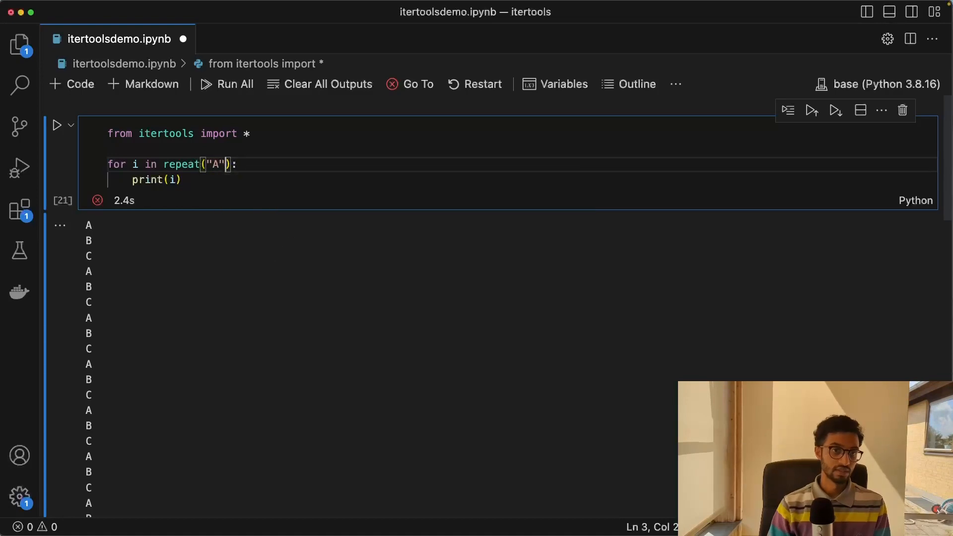
pyautogui.write(',')
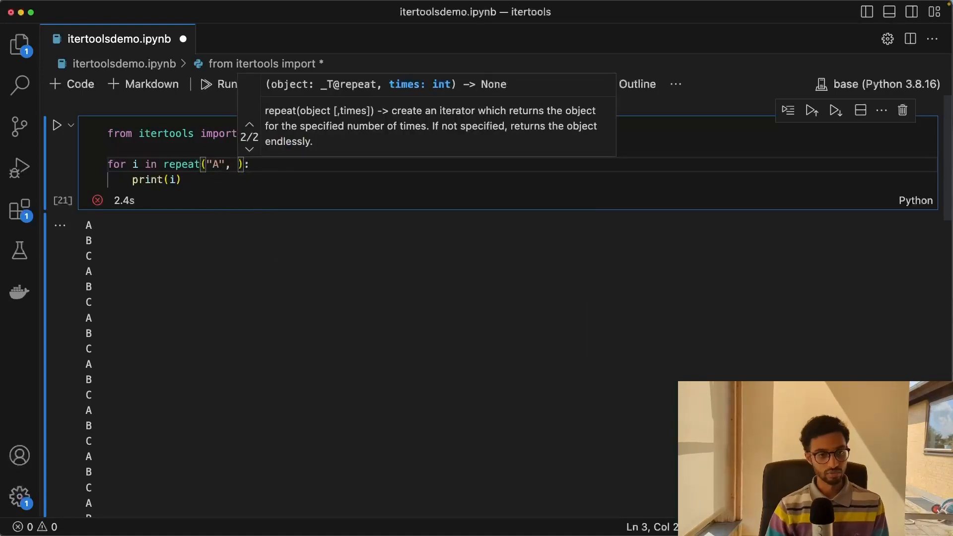
pyautogui.write('4')
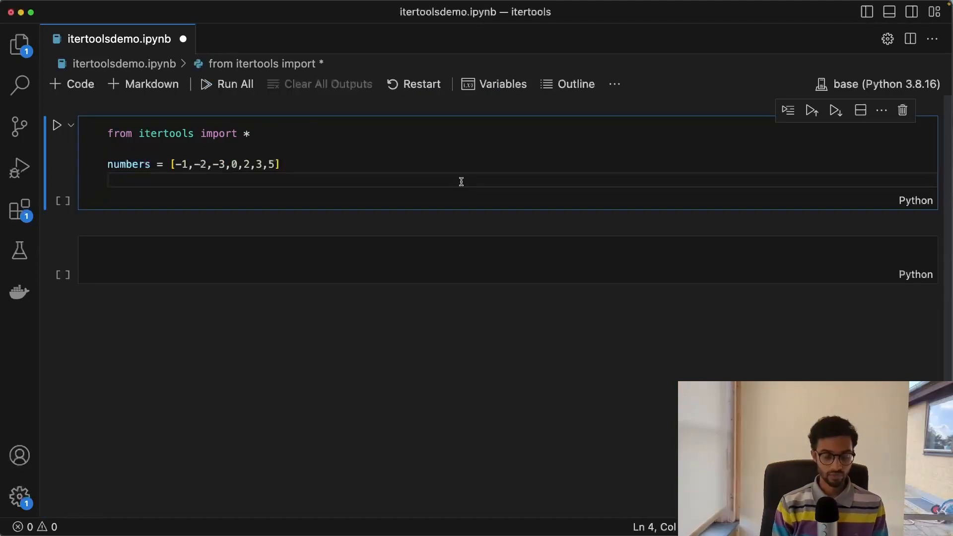
# Write a dropwhile call with lambda x: x<0 over the numbers list.
pyautogui.write('dropwhi')
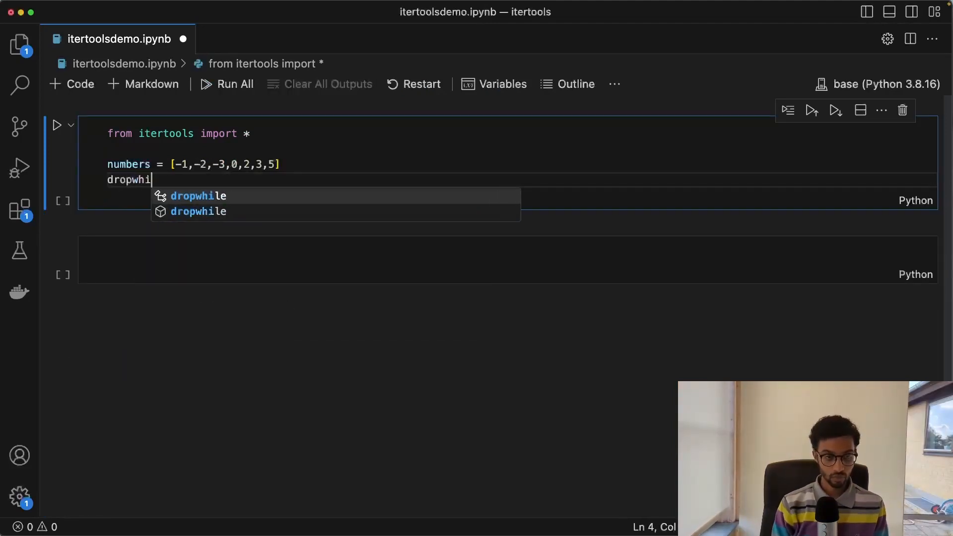
pyautogui.write('(')
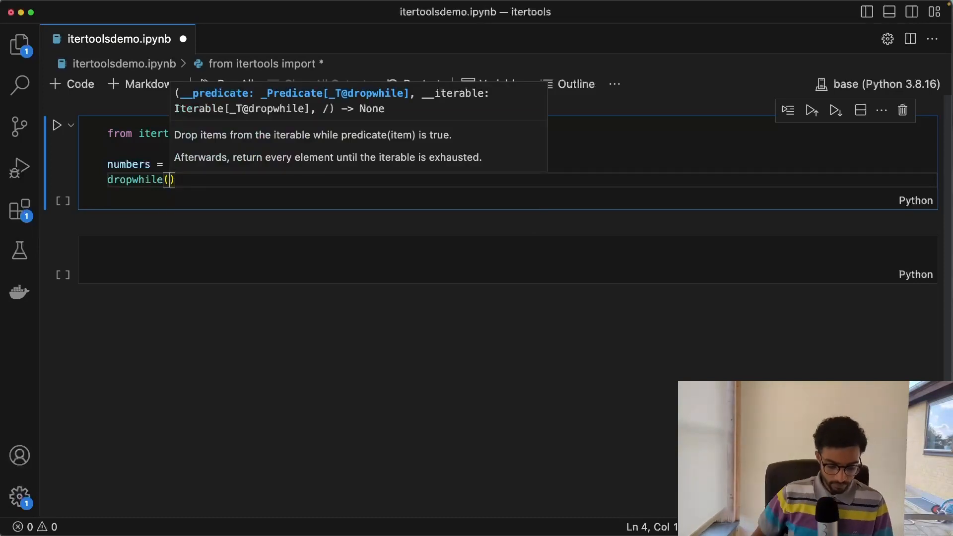
pyautogui.write('lambda z:')
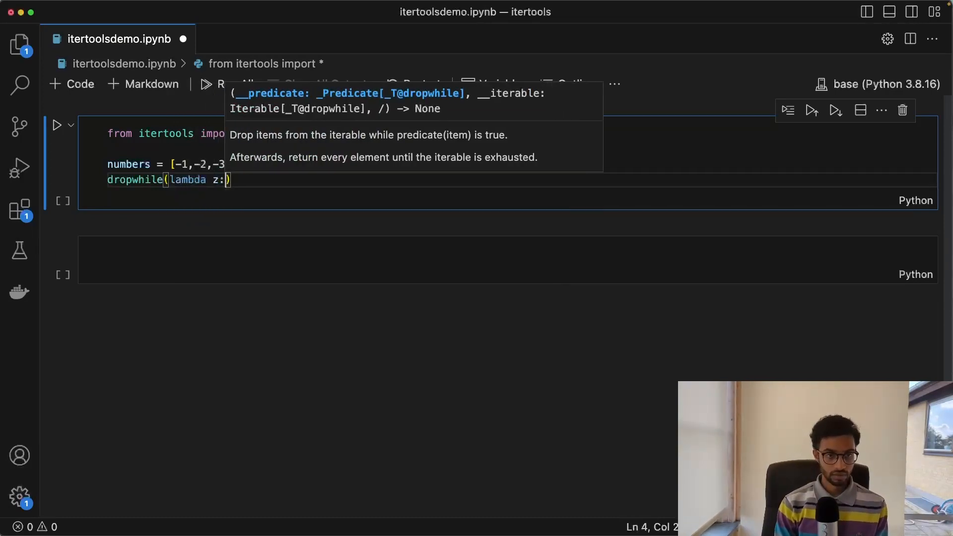
pyautogui.write('x')
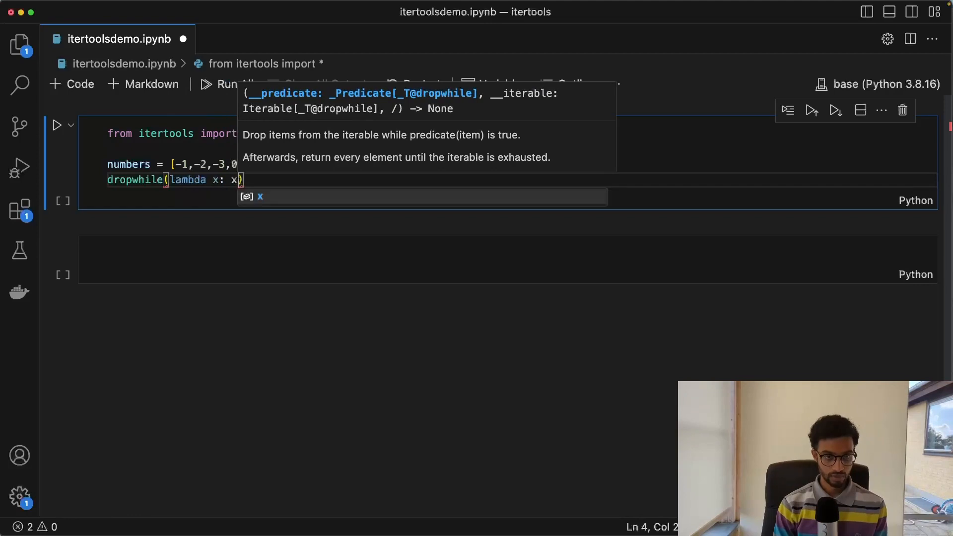
pyautogui.write('<')
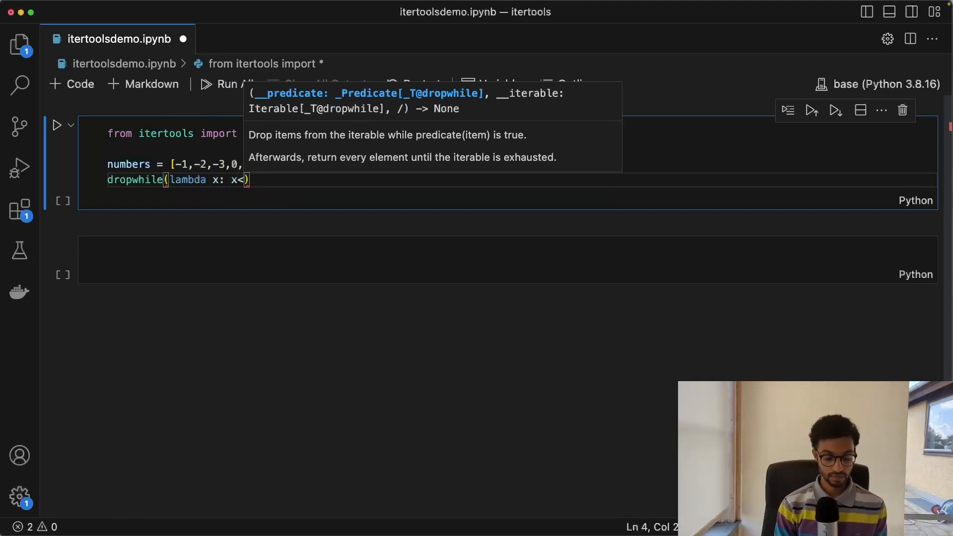
pyautogui.write('0, numbers')
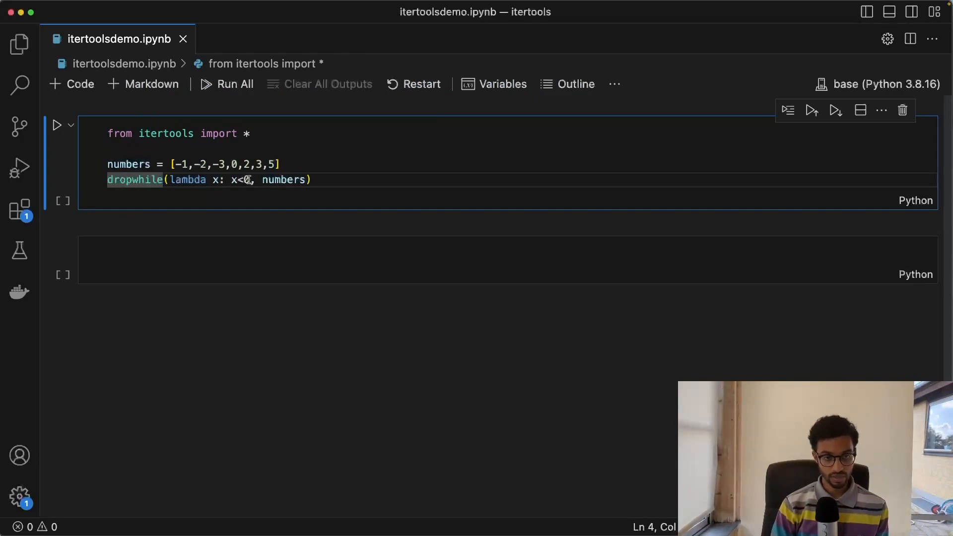
pyautogui.moveTo(346, 179)
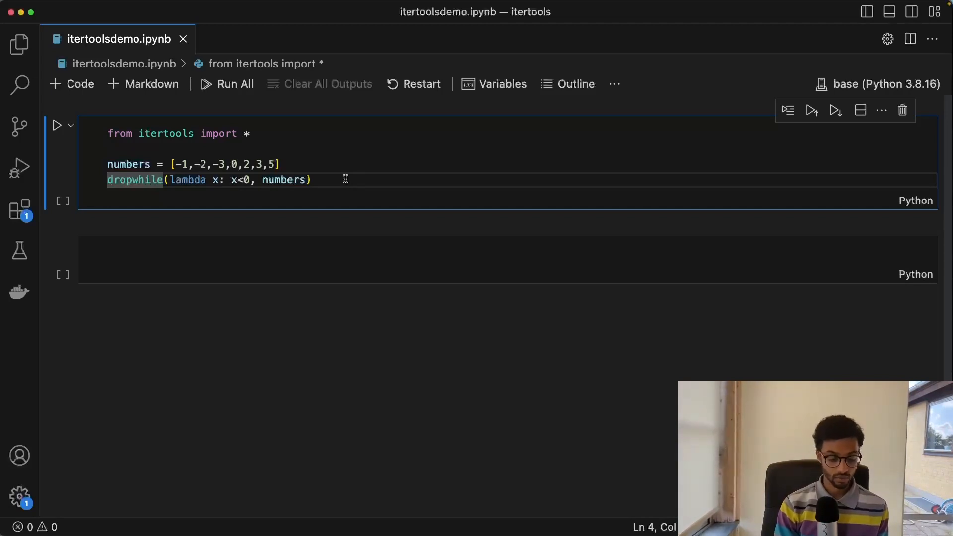
# Assign the dropwhile result to res, add list(res), and highlight the list values.
pyautogui.write('res=')
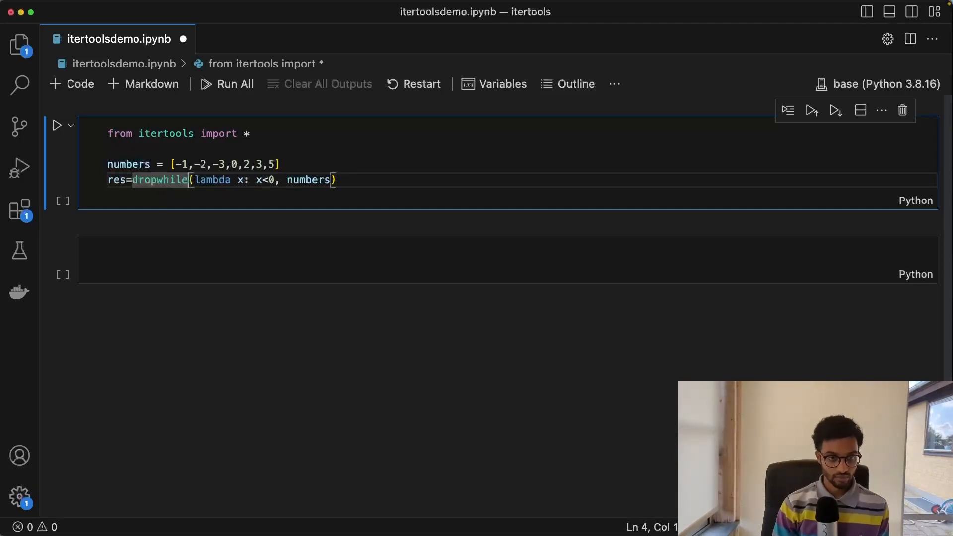
pyautogui.press('enter')
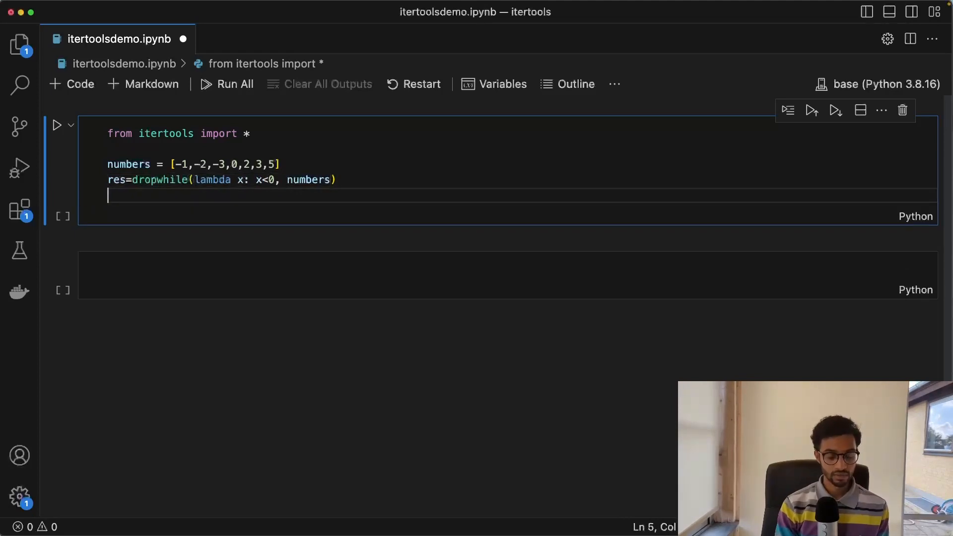
pyautogui.write('list(res')
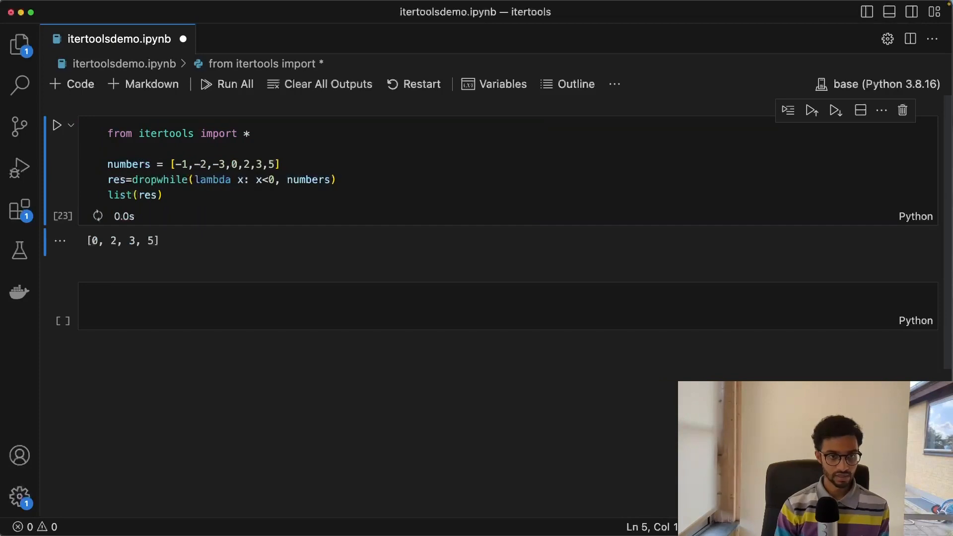
pyautogui.doubleClick(233, 164)
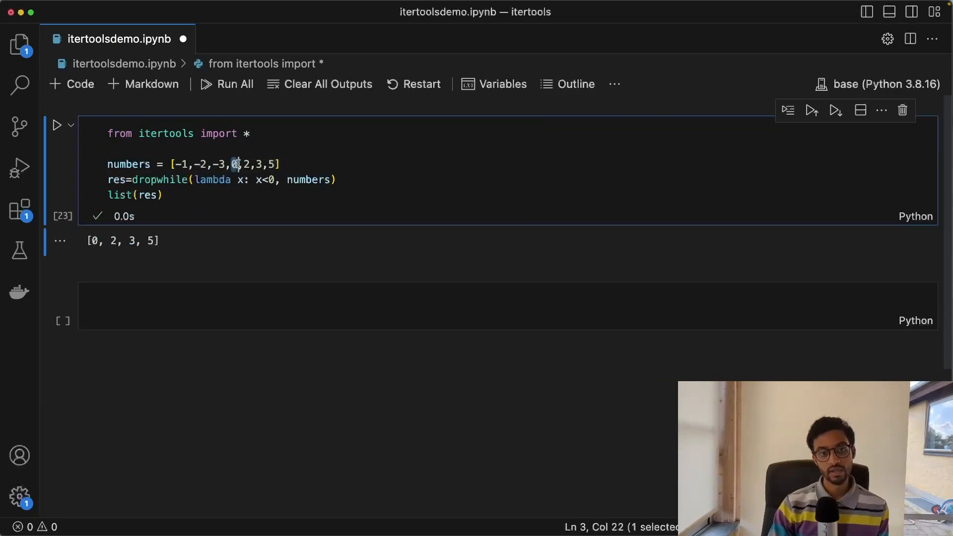
pyautogui.moveTo(234, 165); pyautogui.dragTo(274, 164)
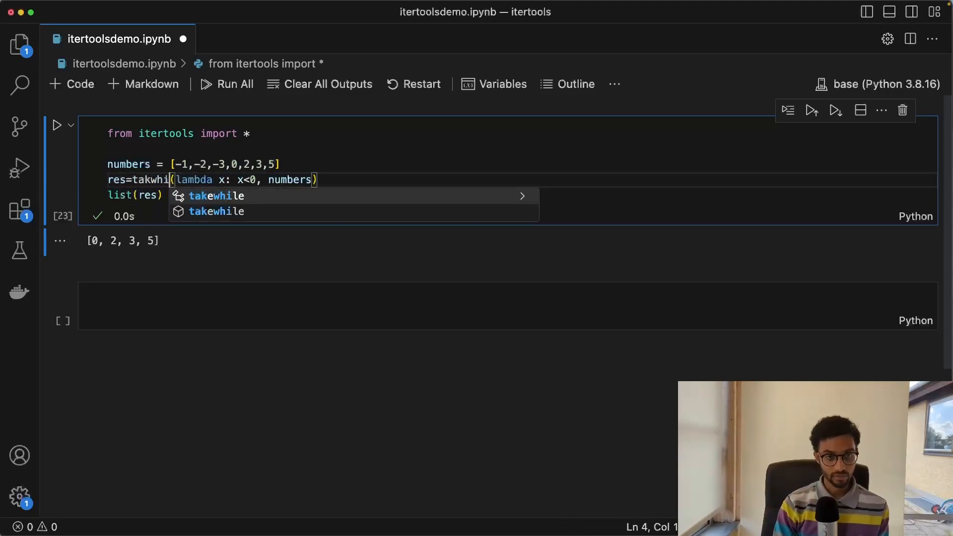
# Accept the takewhile autocomplete in place of dropwhile and clear the list highlight.
pyautogui.press('Tab')
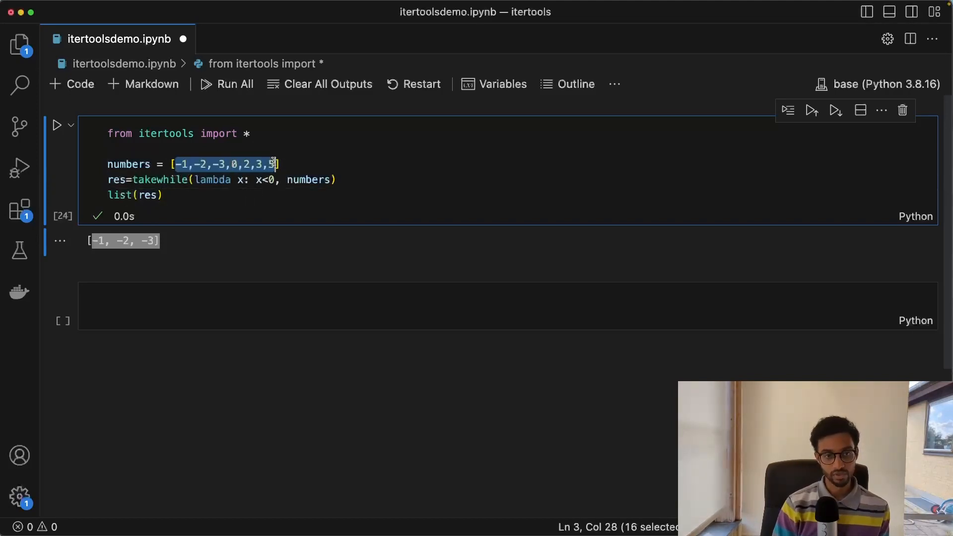
pyautogui.click(296, 159)
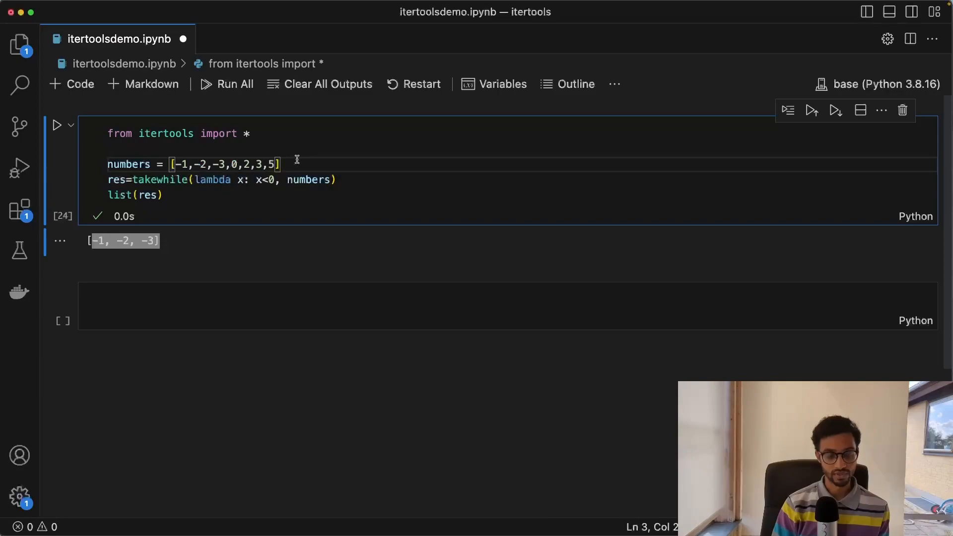